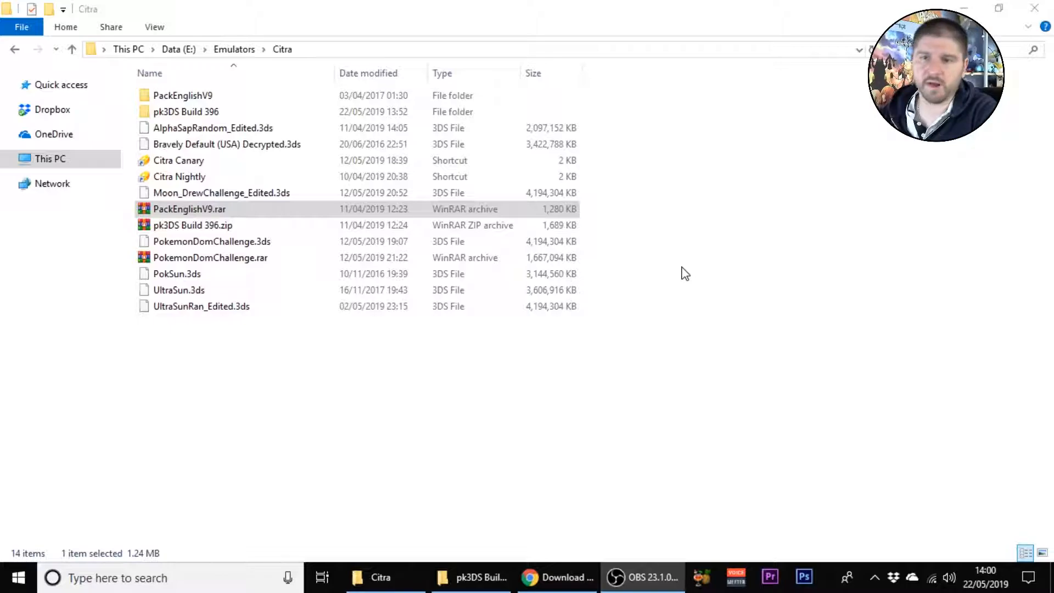
mouse_move(621, 268)
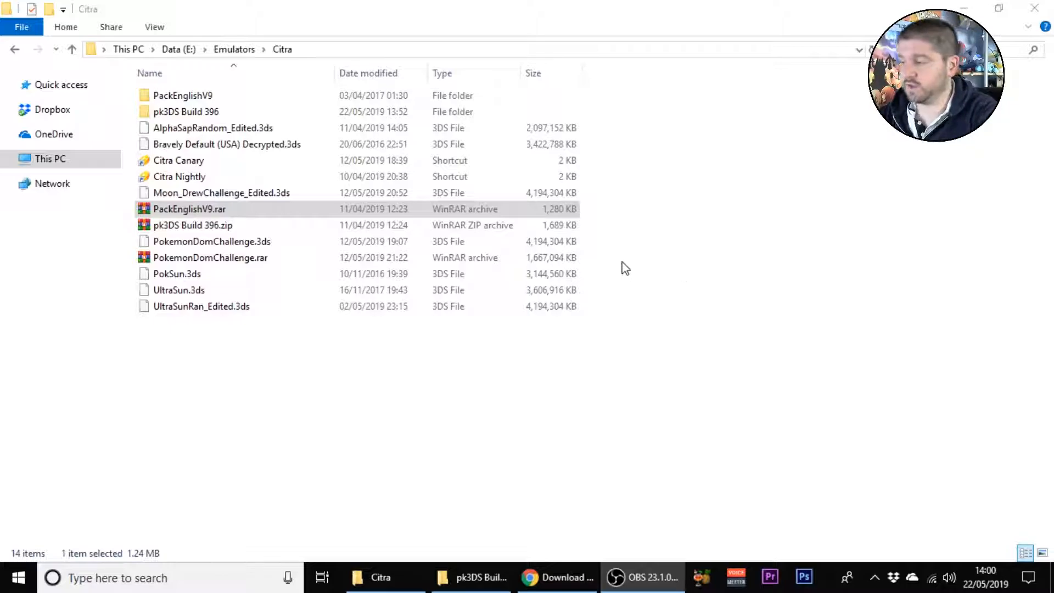
mouse_move(506, 566)
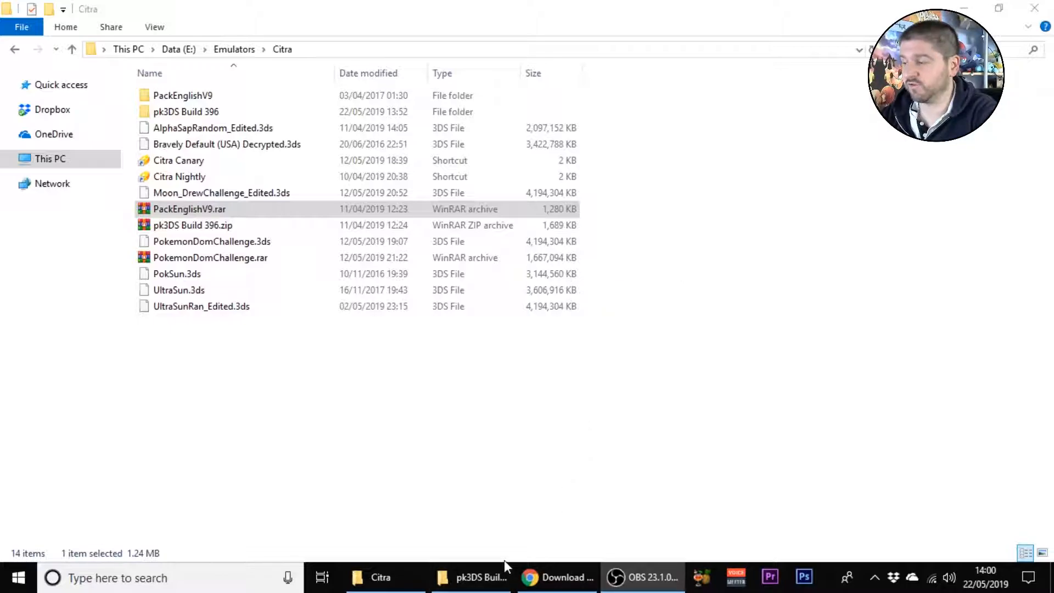
Step: Review the HackingToolkit3DS, pk3DS and Citra download pages, then return to the Citra folder
left_click(557, 577)
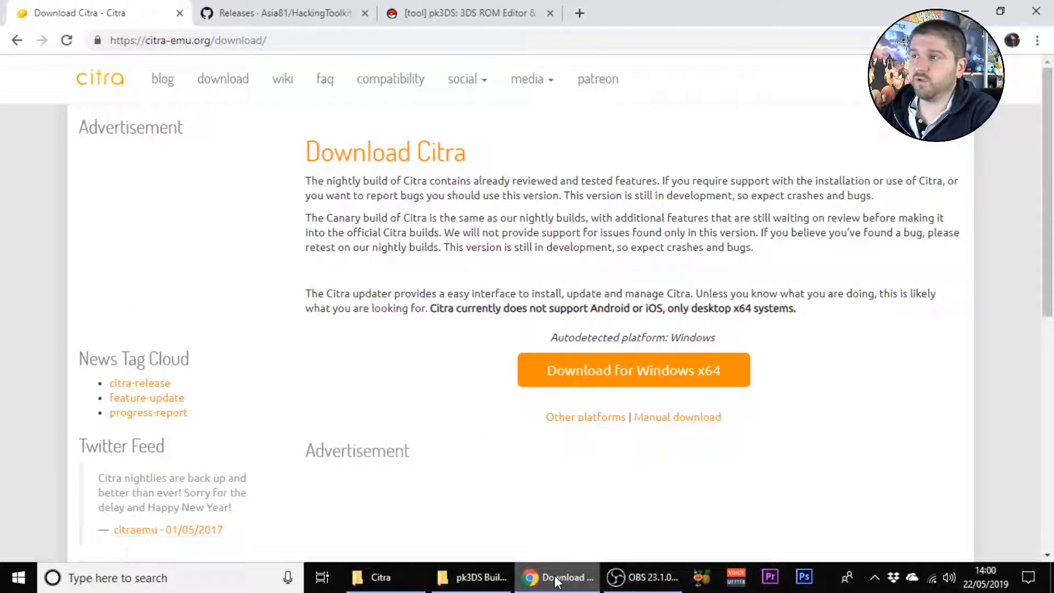
mouse_move(249, 274)
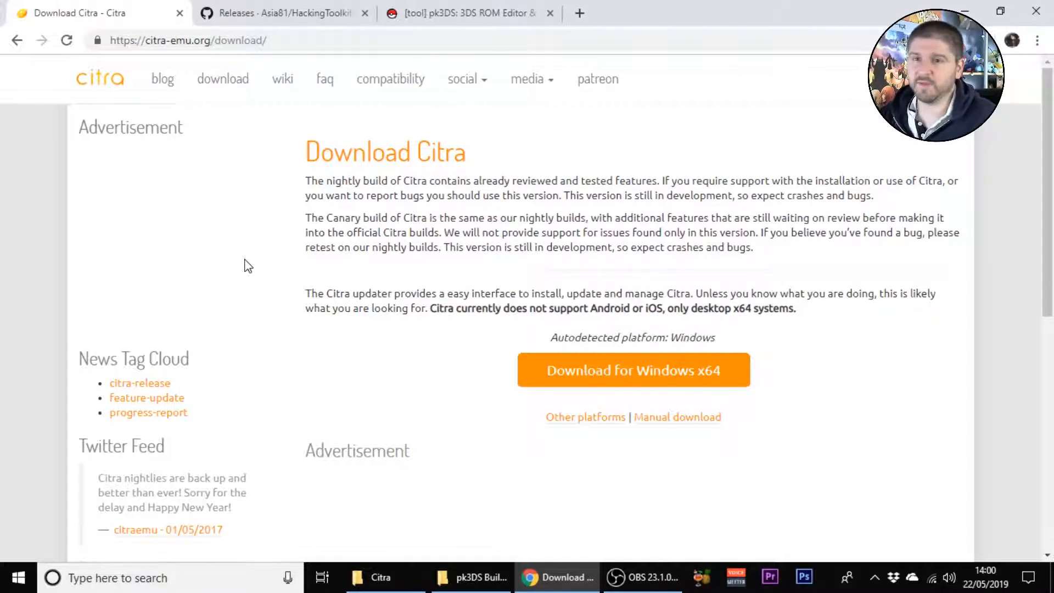
left_click(276, 13)
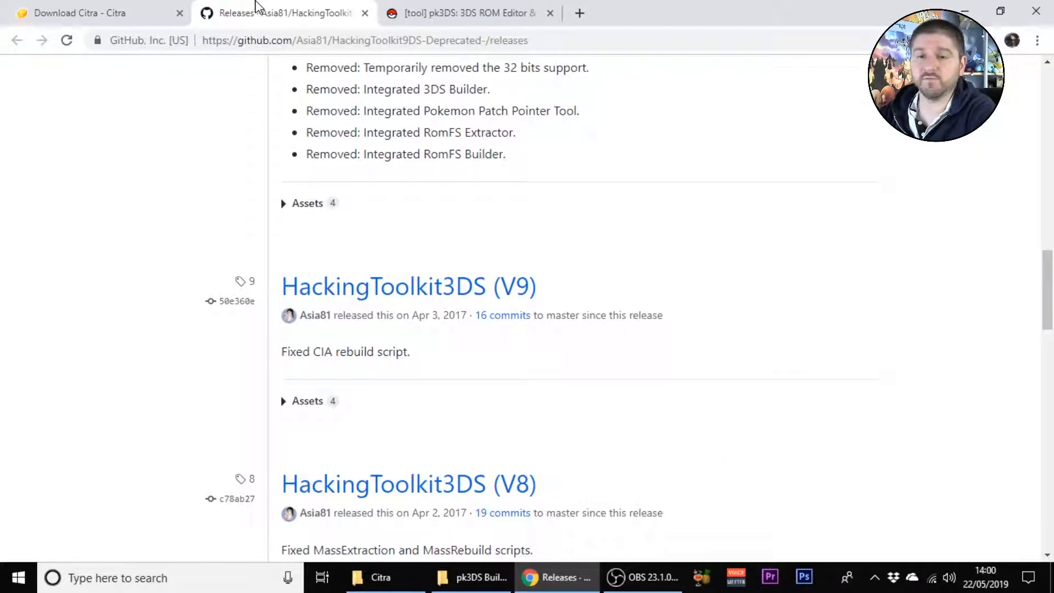
mouse_move(331, 307)
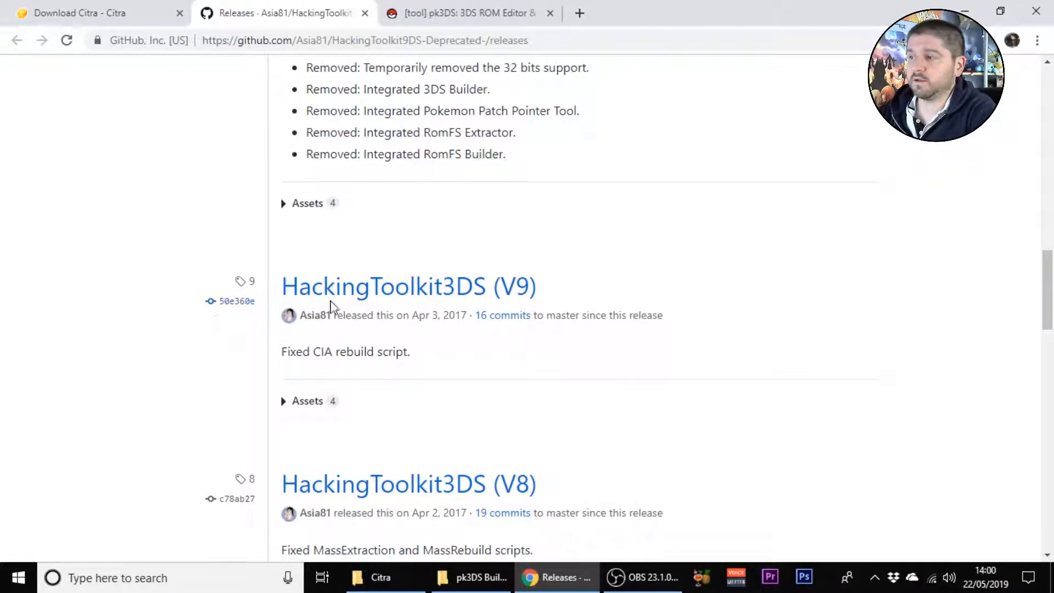
mouse_move(408, 287)
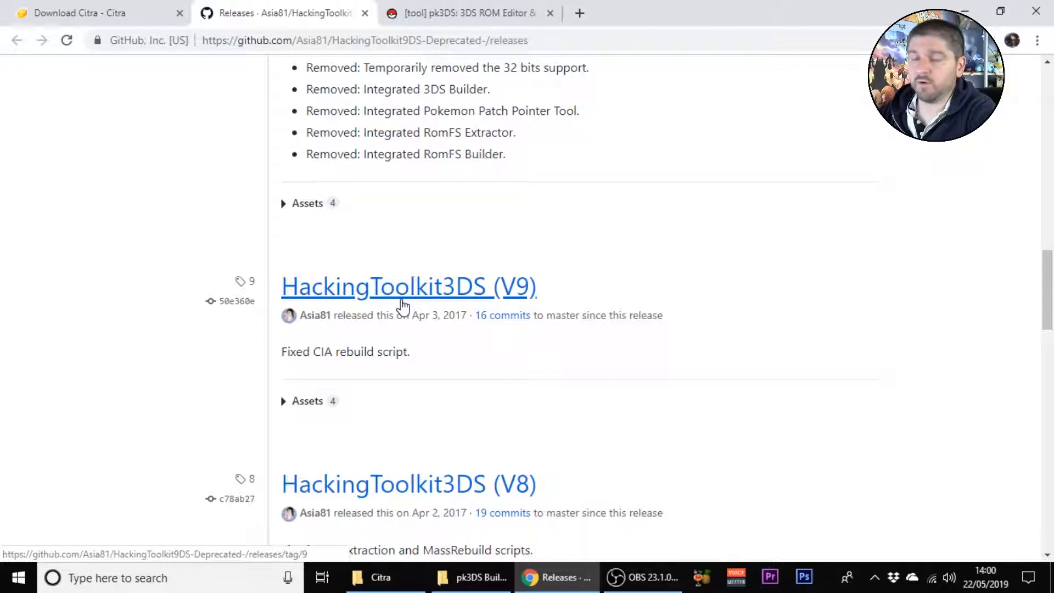
mouse_move(526, 298)
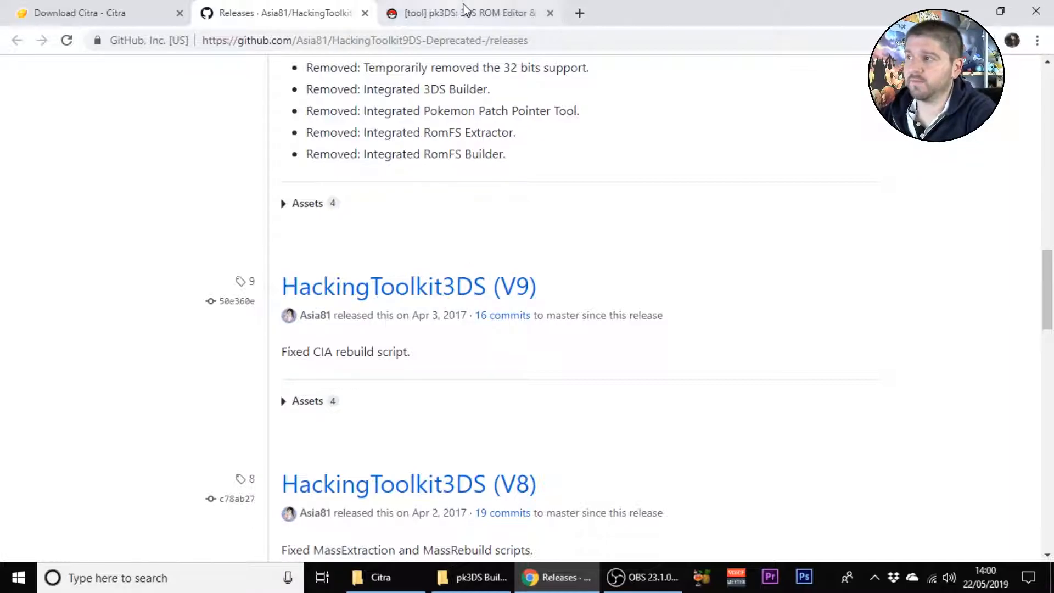
mouse_move(463, 13)
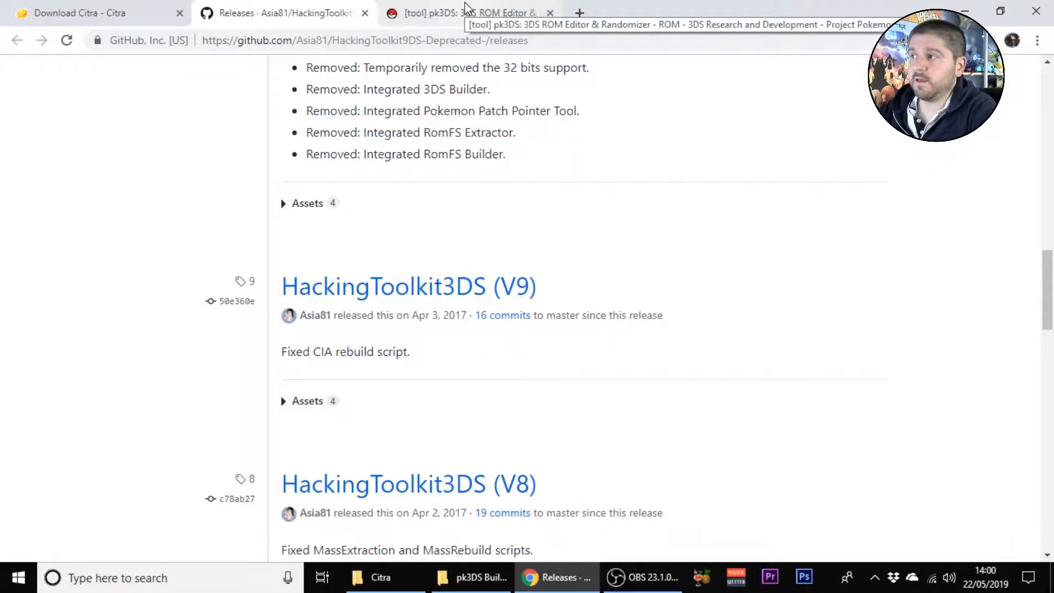
left_click(444, 13)
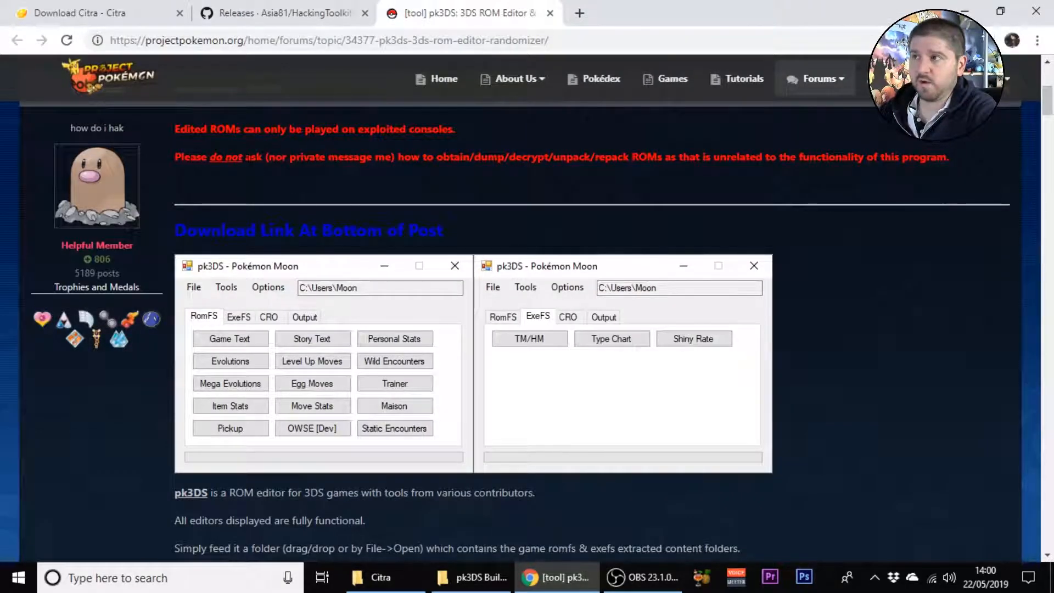
mouse_move(392, 204)
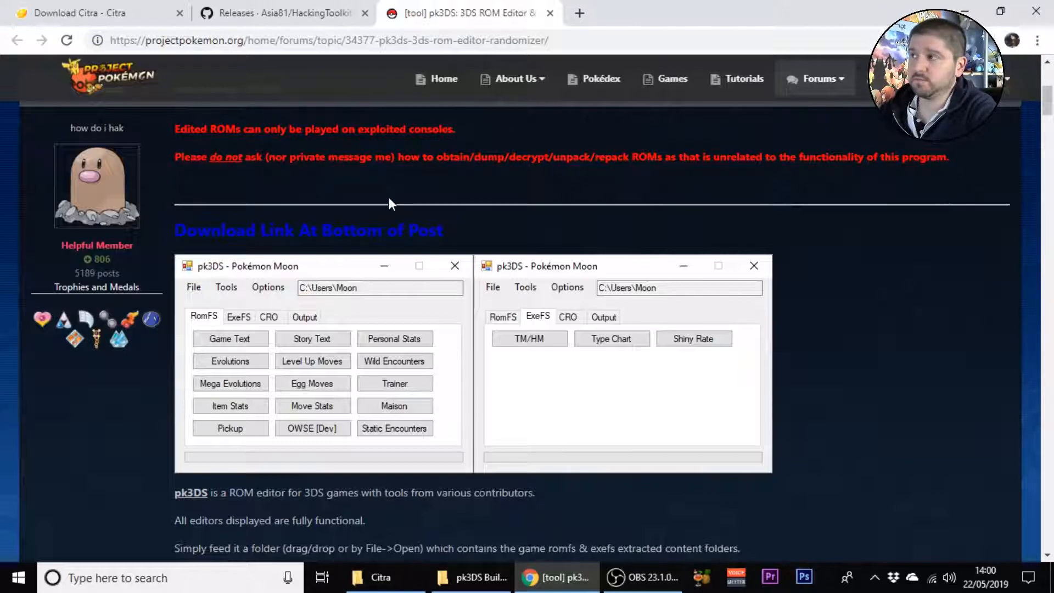
mouse_move(297, 216)
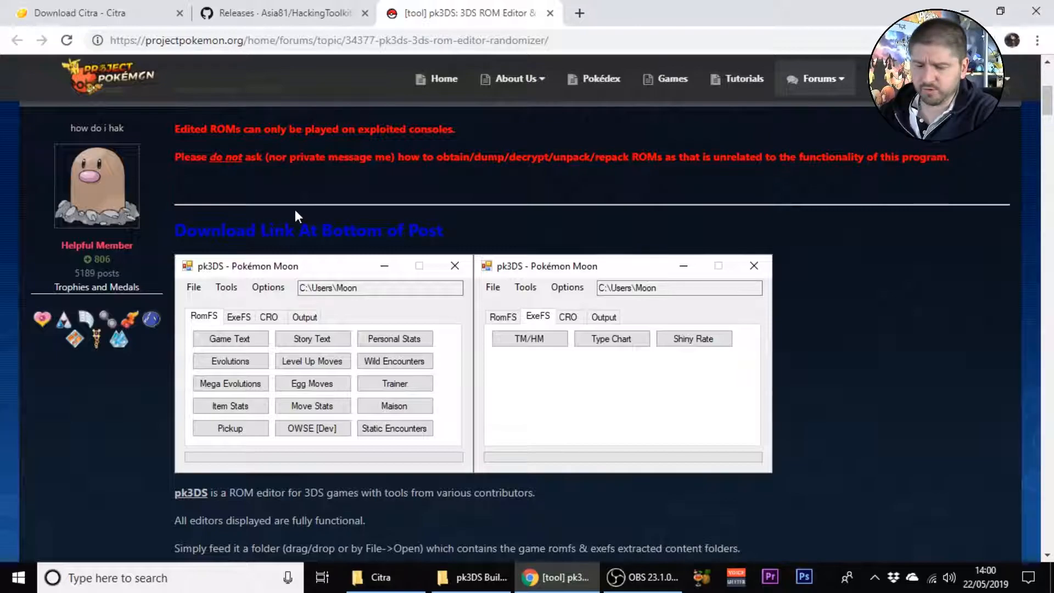
left_click(80, 13)
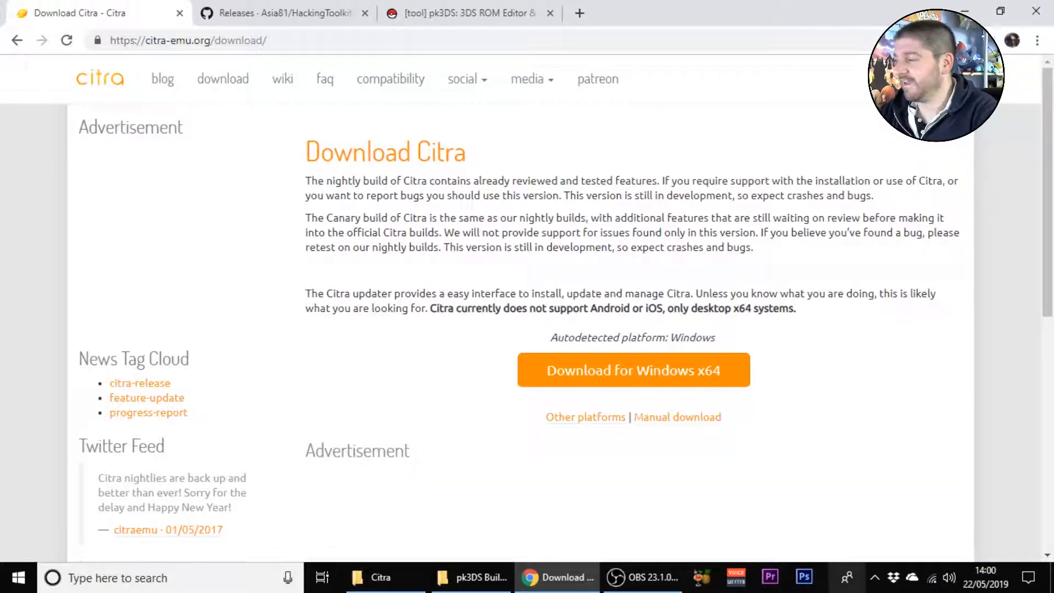
left_click(381, 577)
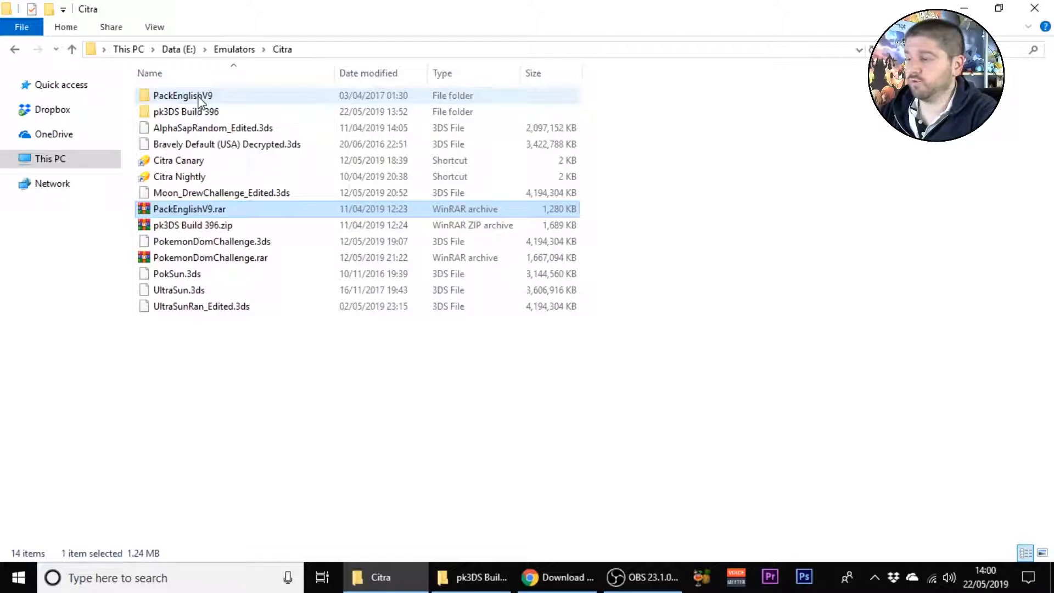
Step: Go into PackEnglishV9 > PackHack and copy UltraSun.3ds into it
double_click(182, 95)
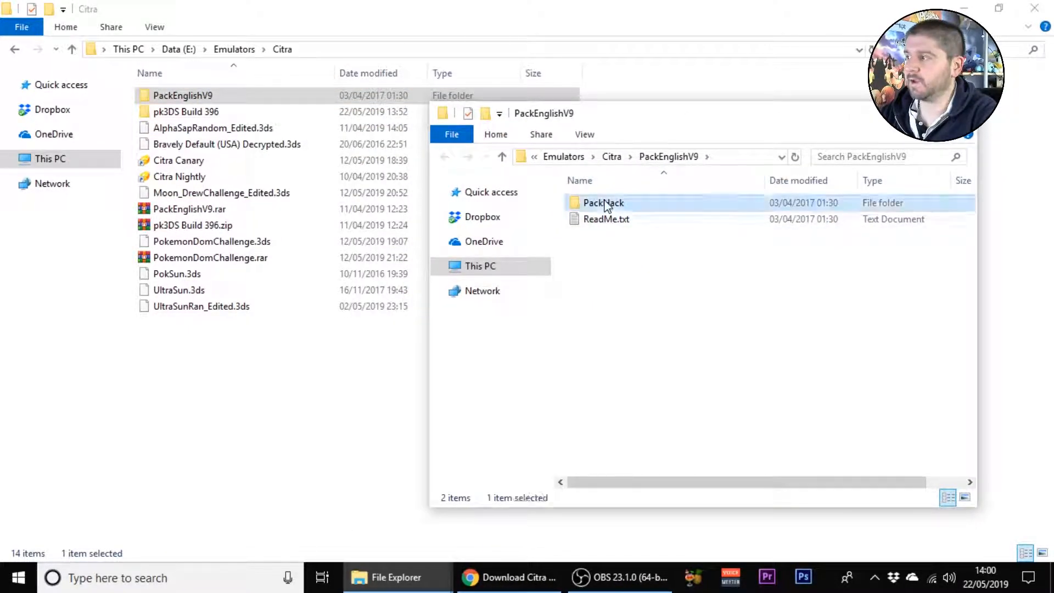
double_click(602, 201)
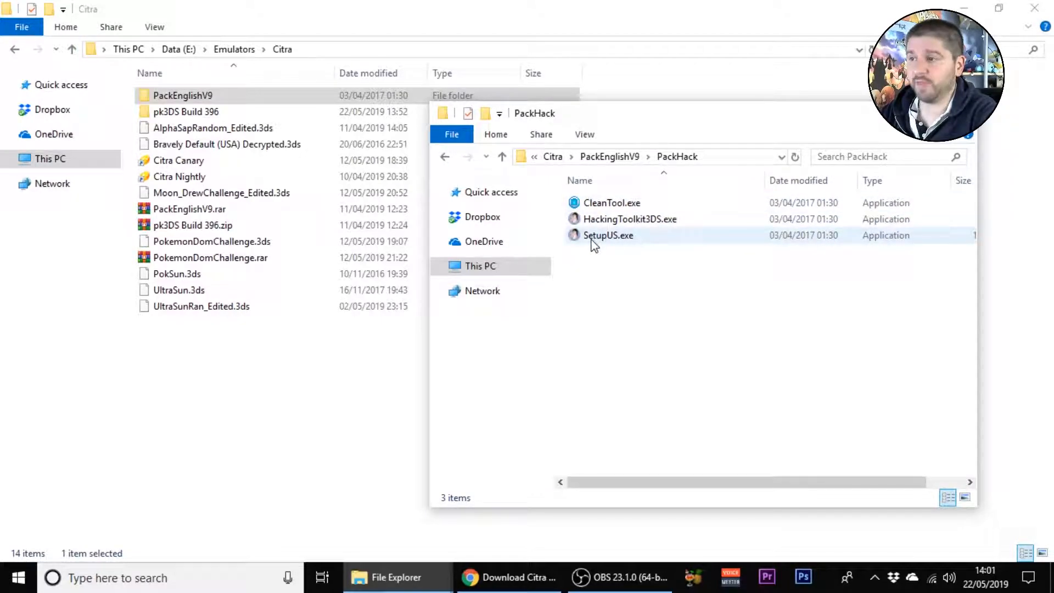
left_click(179, 290)
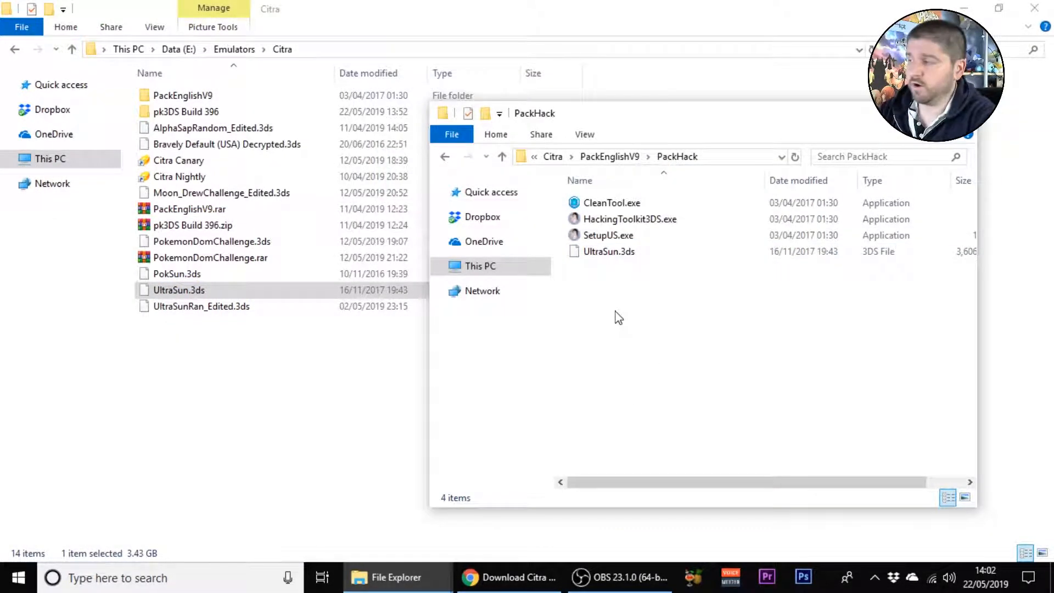
mouse_move(616, 262)
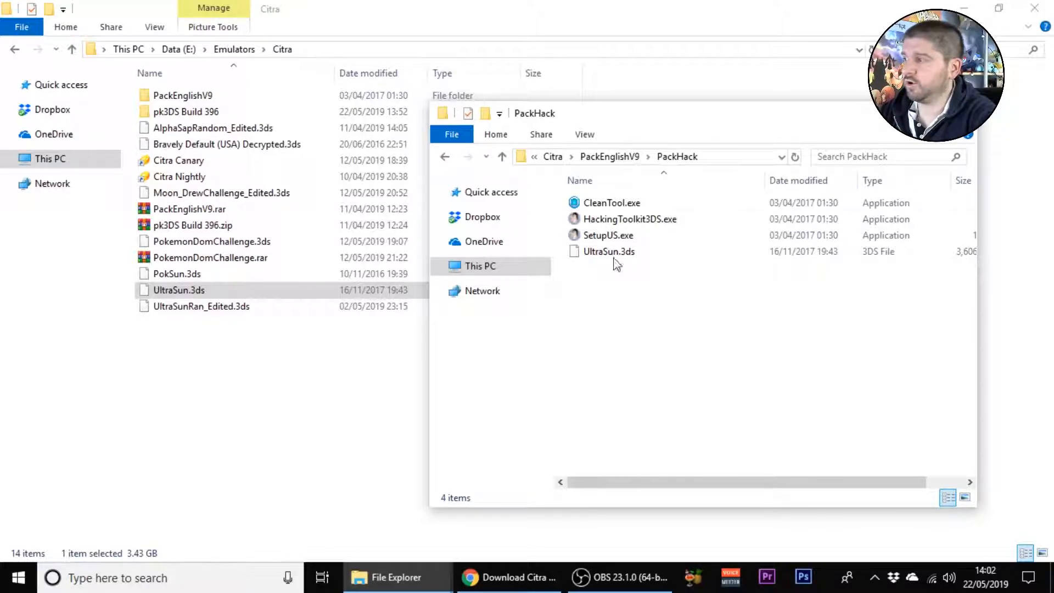
mouse_move(599, 275)
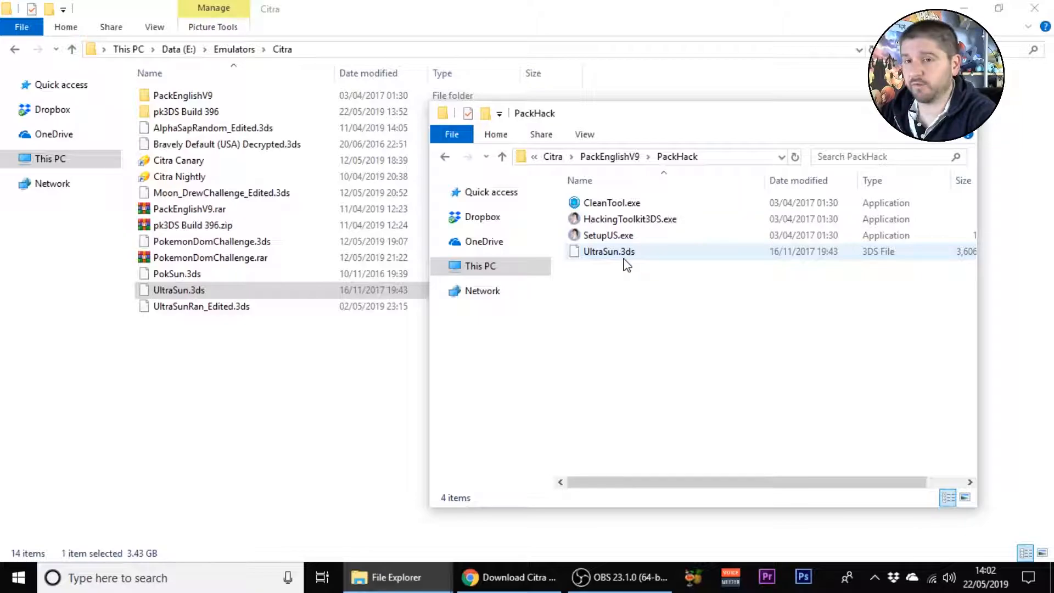
mouse_move(608, 251)
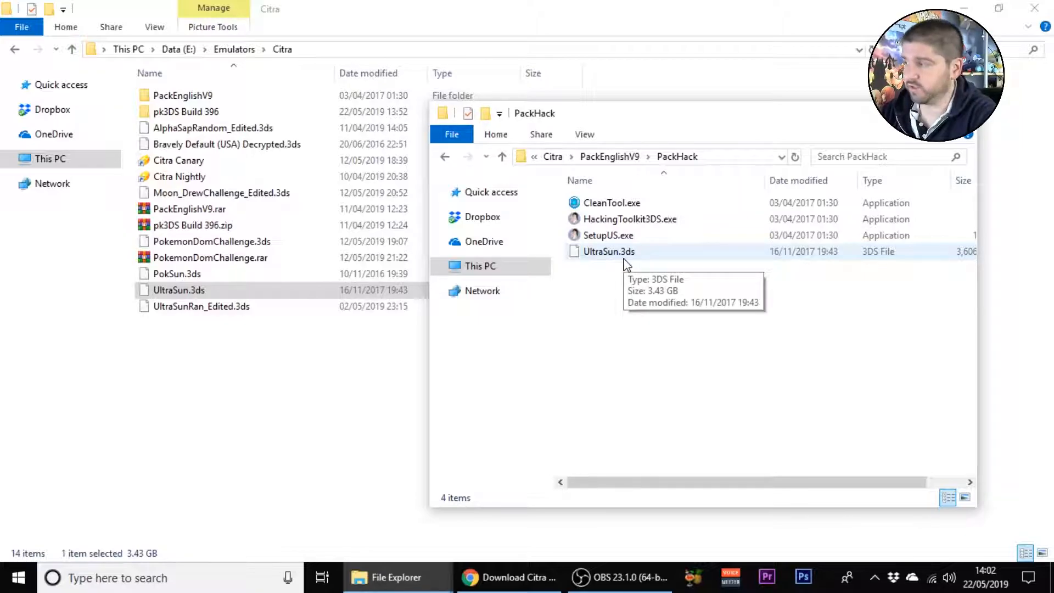
Step: Run HackingToolkit3DS, choose option D and extract the ROM named UltraSun
double_click(630, 218)
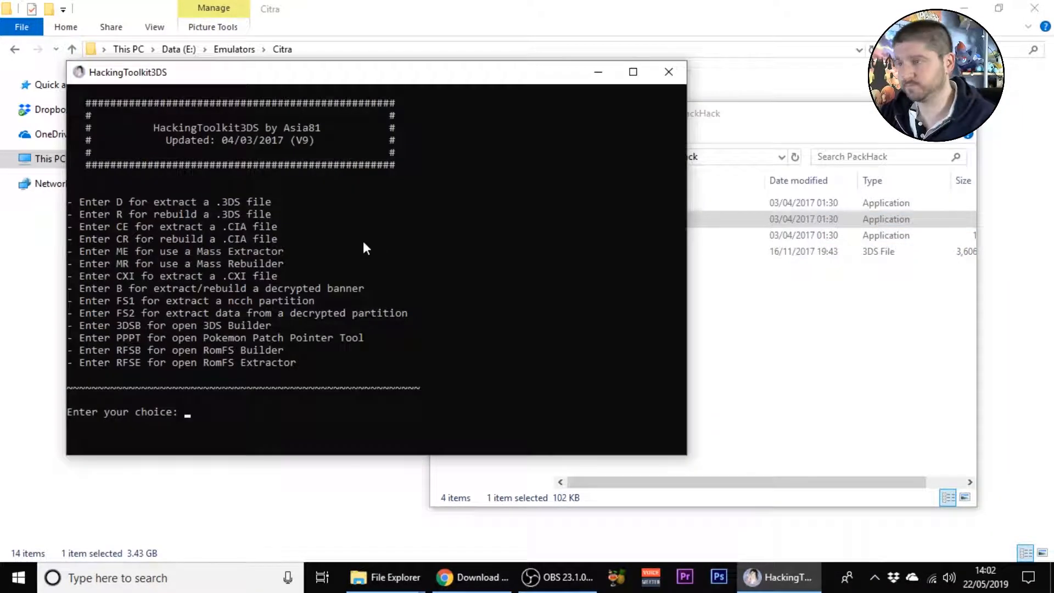
type("d")
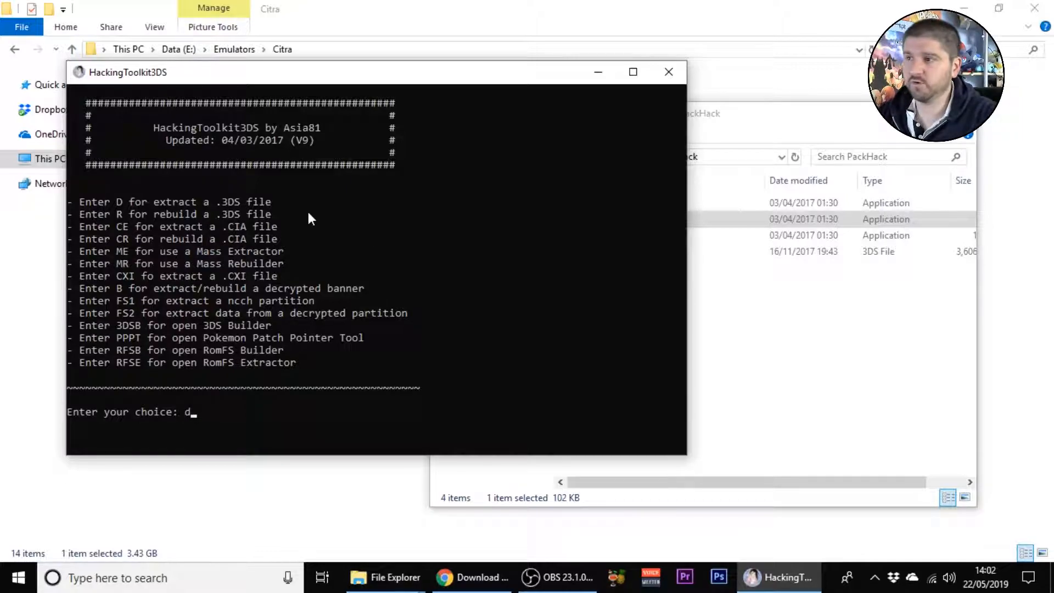
mouse_move(430, 212)
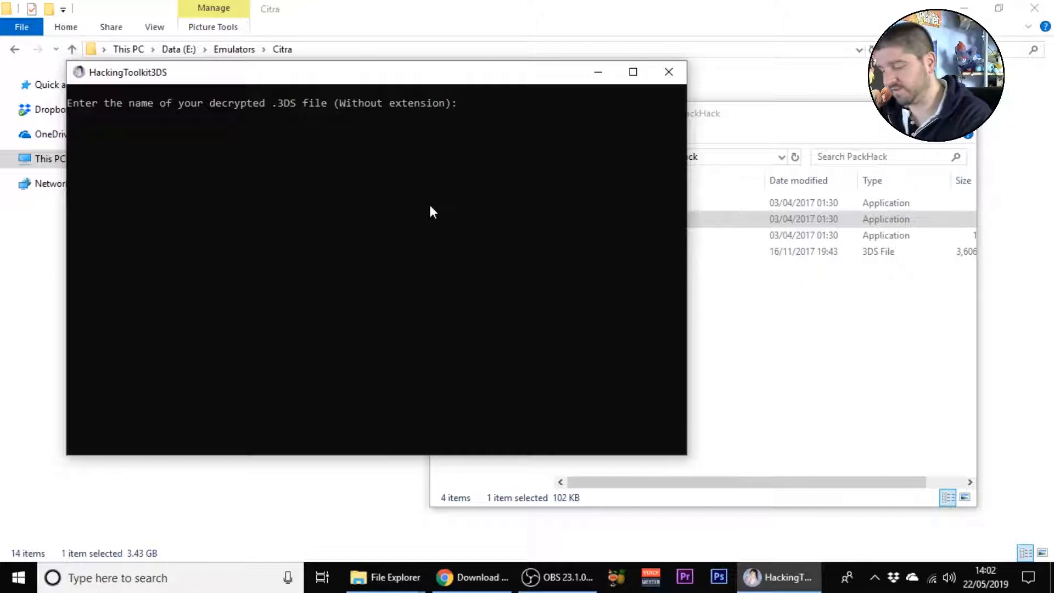
type("UltraSu")
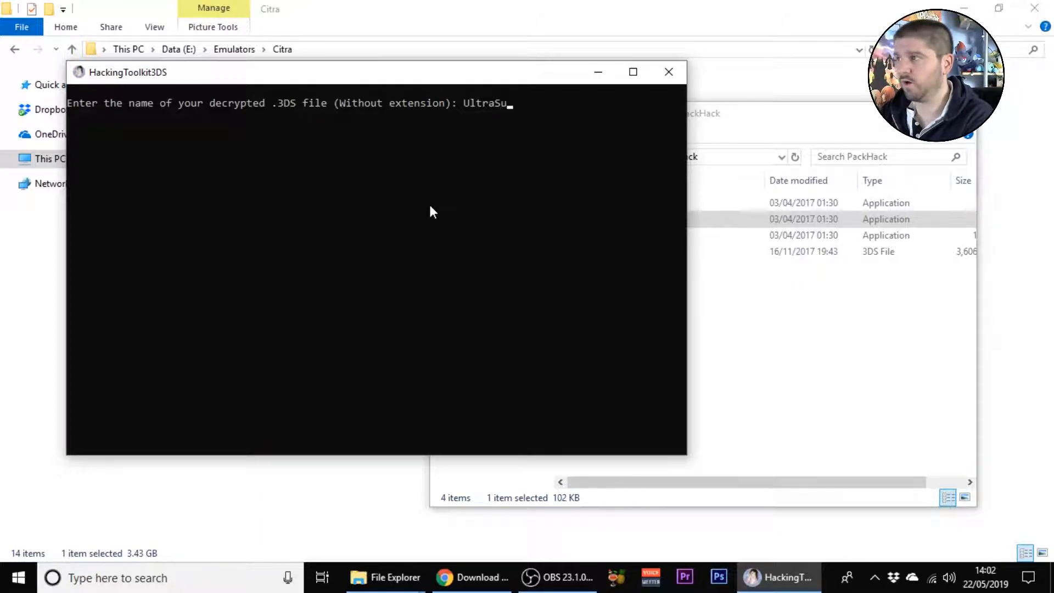
left_click(384, 577)
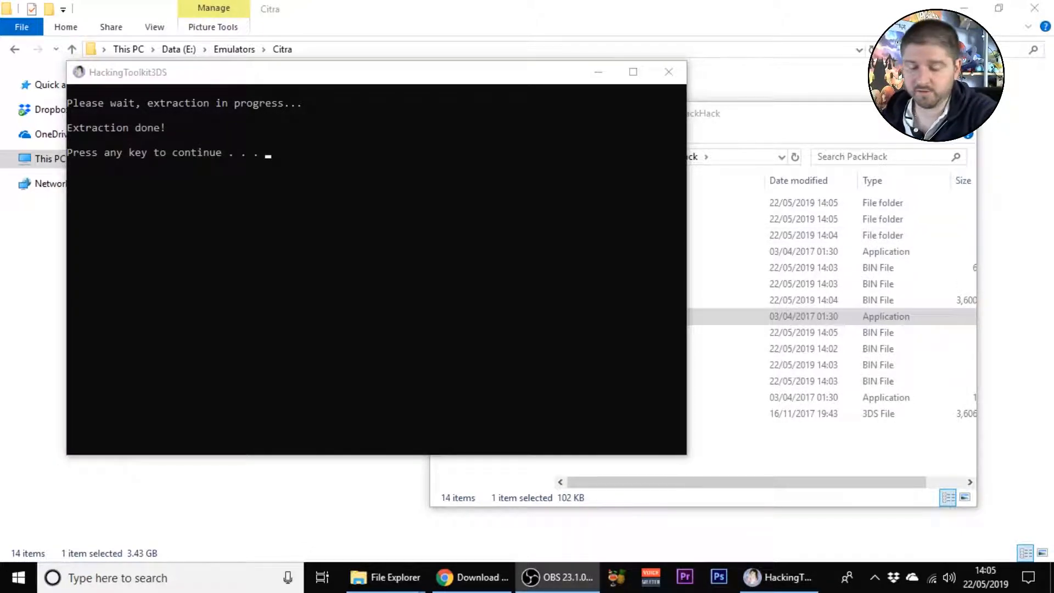
mouse_move(442, 330)
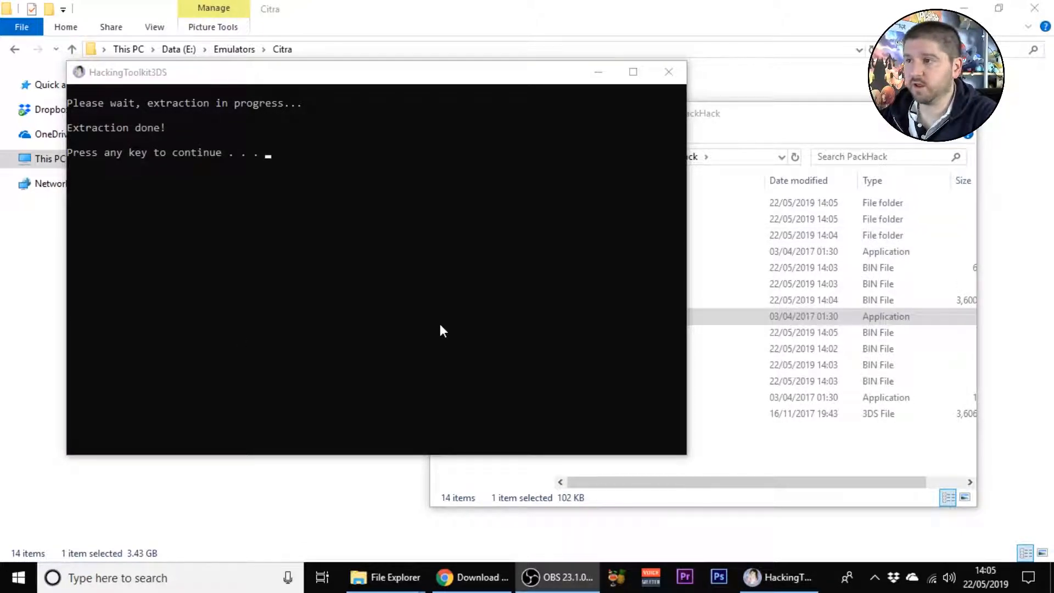
mouse_move(405, 304)
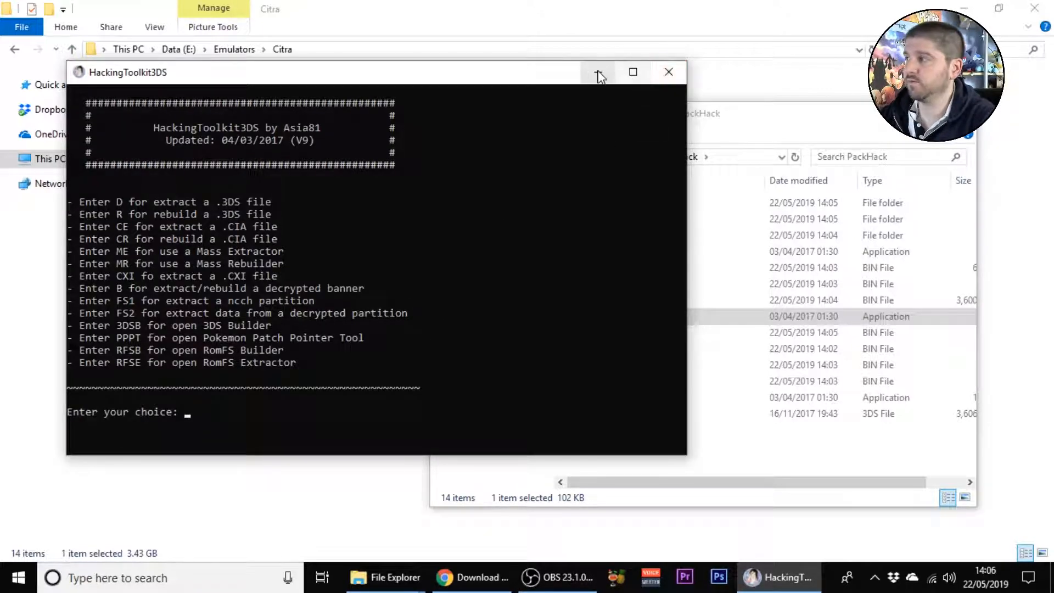
Step: Select all PackHack files, copy them, and open the New folder holding the extracted files
left_click(597, 72)
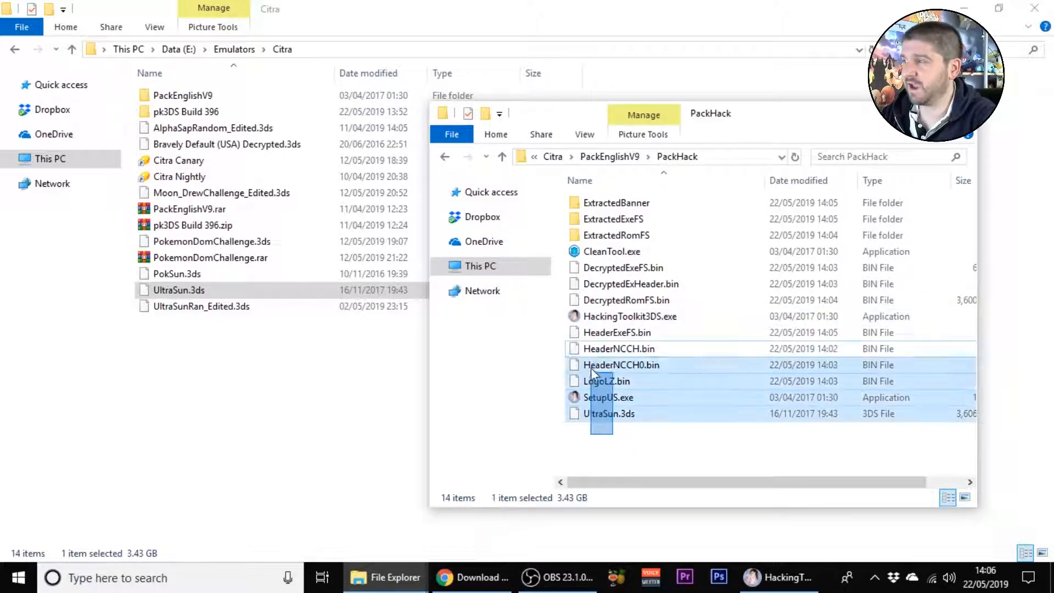
key("ctrl+a")
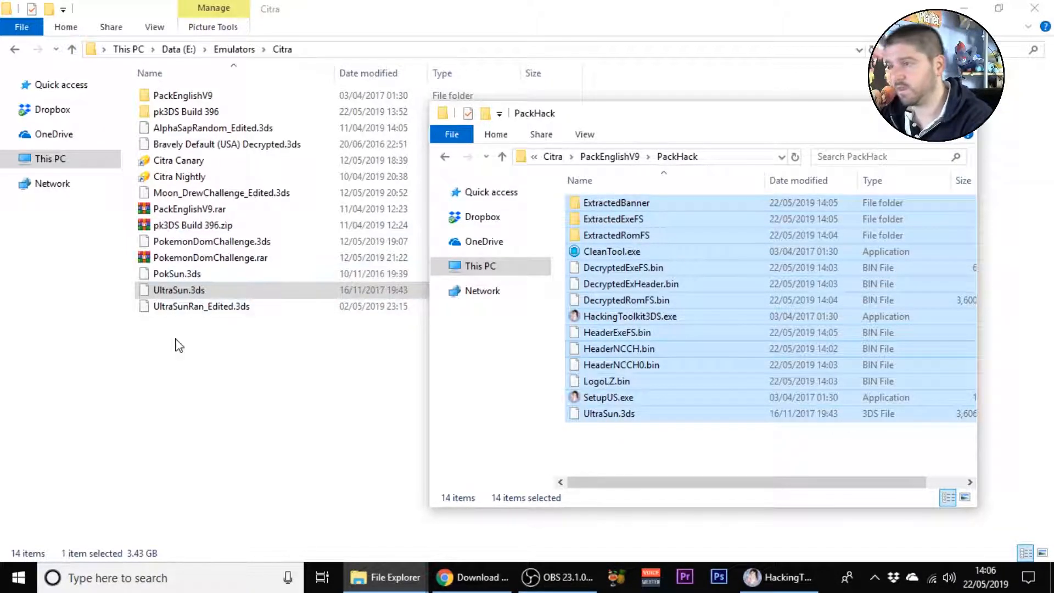
right_click(175, 345)
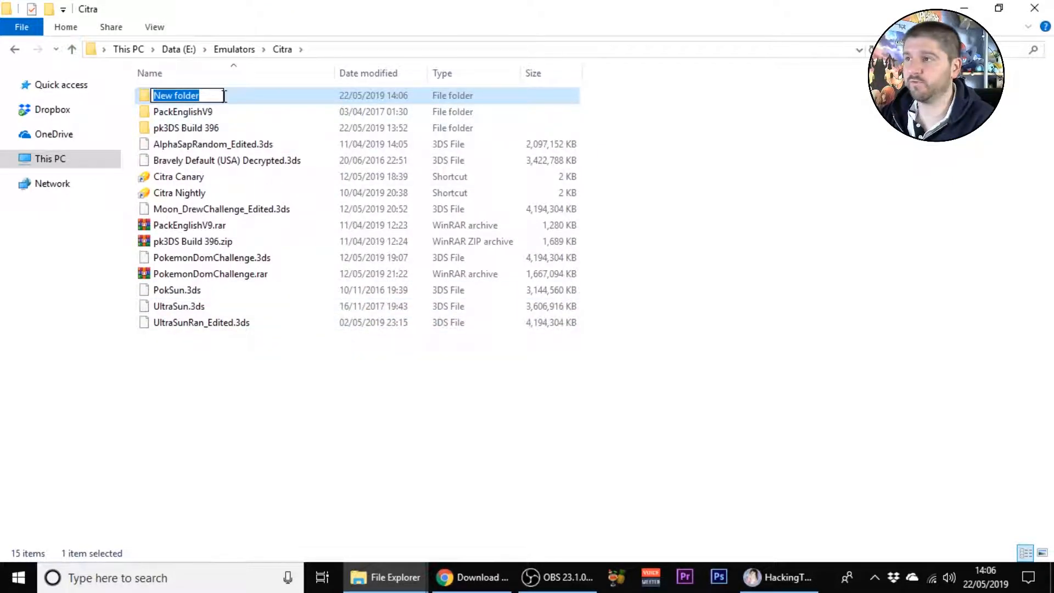
double_click(176, 96)
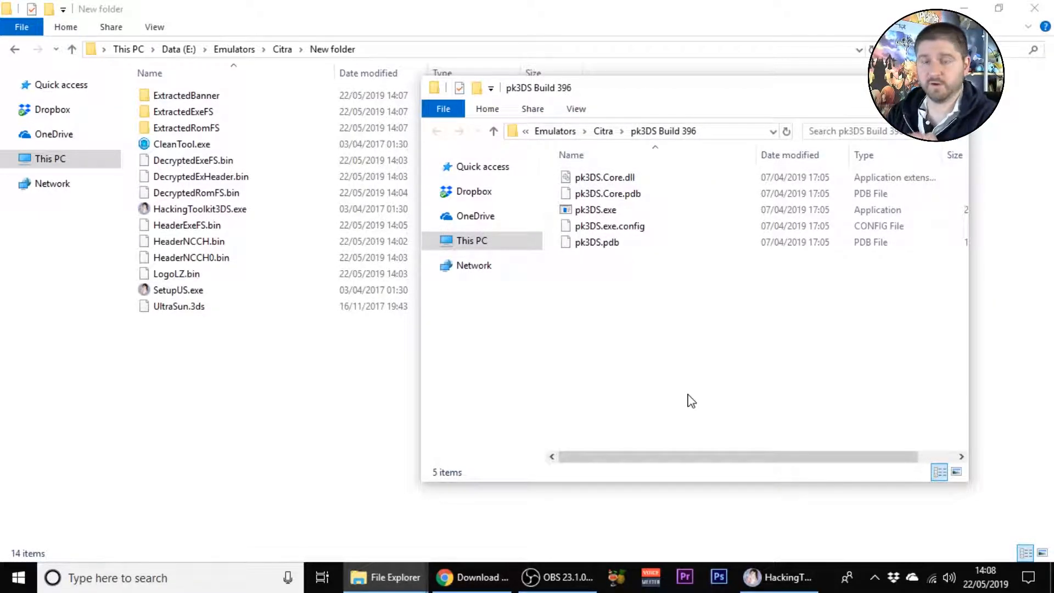
Step: Launch pk3DS.exe from the pk3DS Build 396 folder
left_click(594, 209)
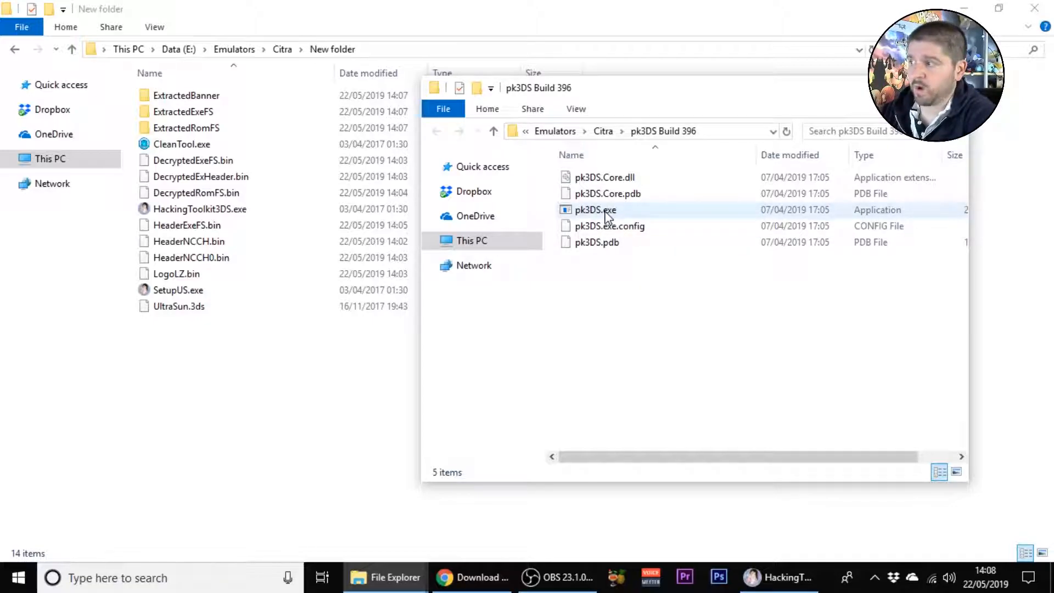
left_click(594, 210)
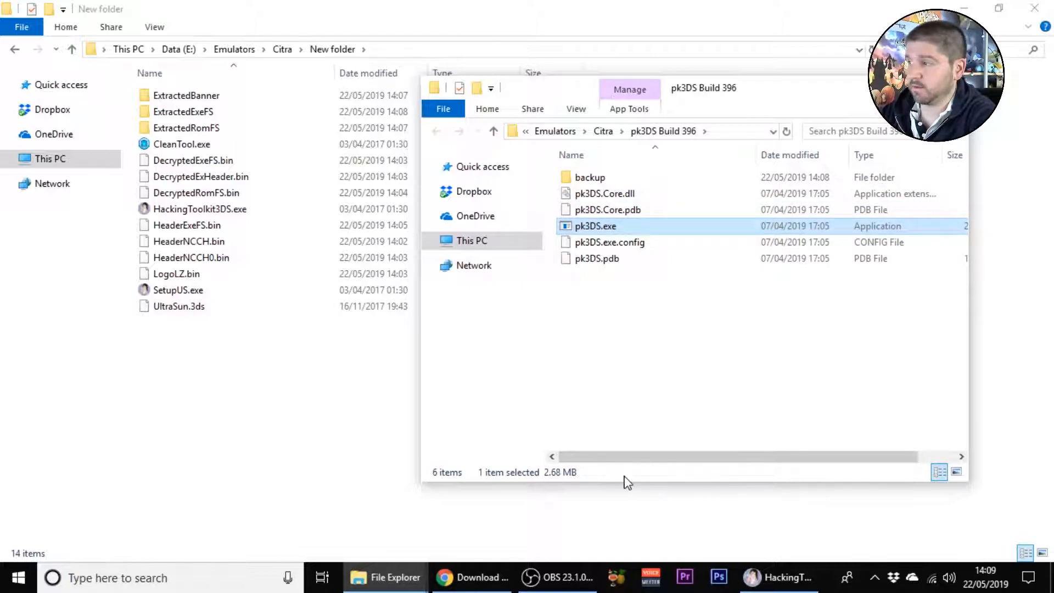
left_click(590, 345)
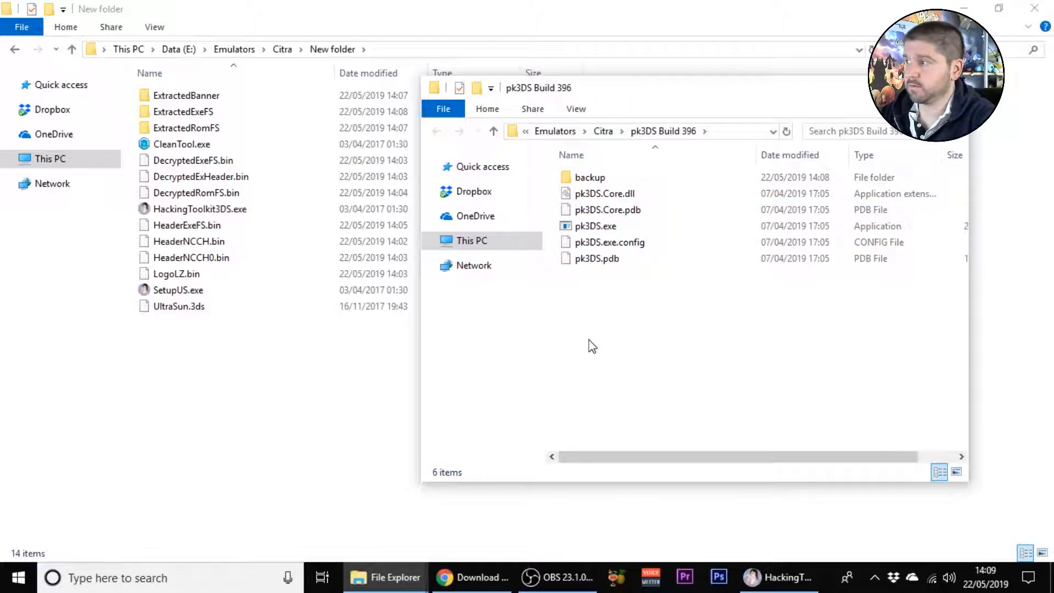
mouse_move(376, 577)
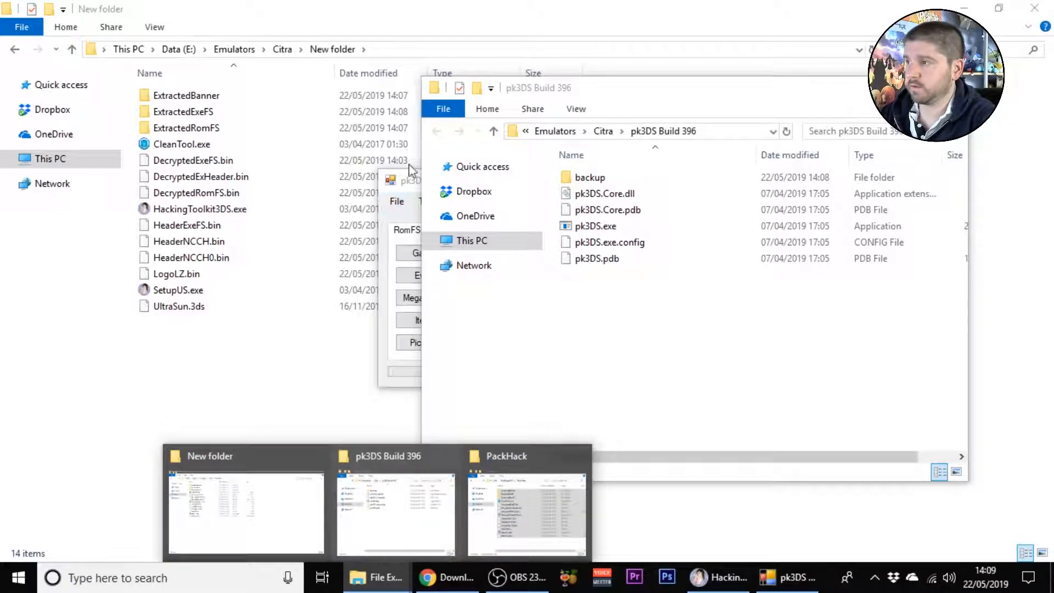
Step: Load game data from E:\Emulators\Citra\New folder via File > Open
left_click(787, 577)
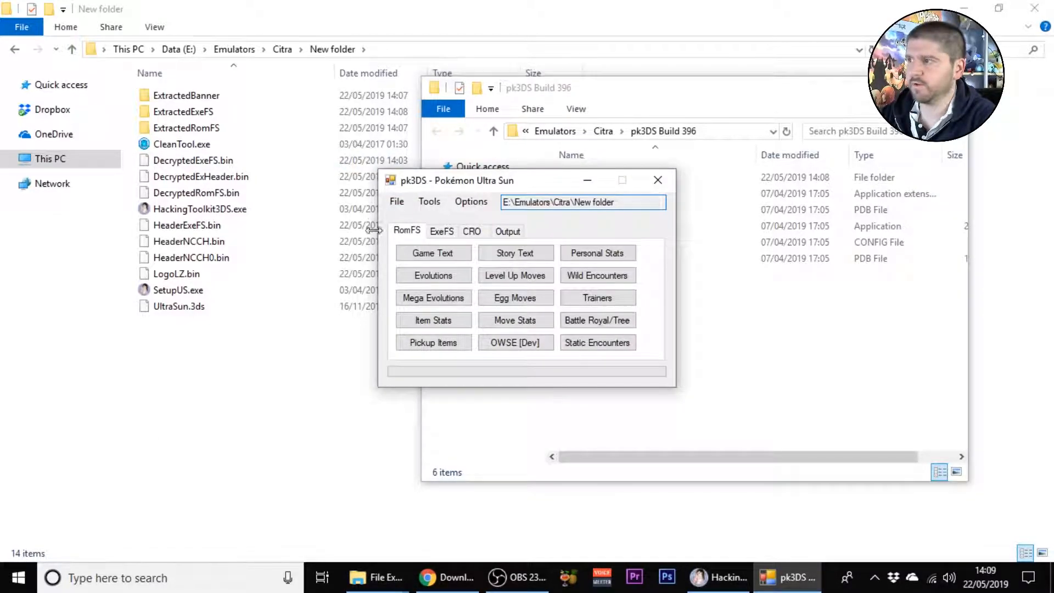
left_click(429, 200)
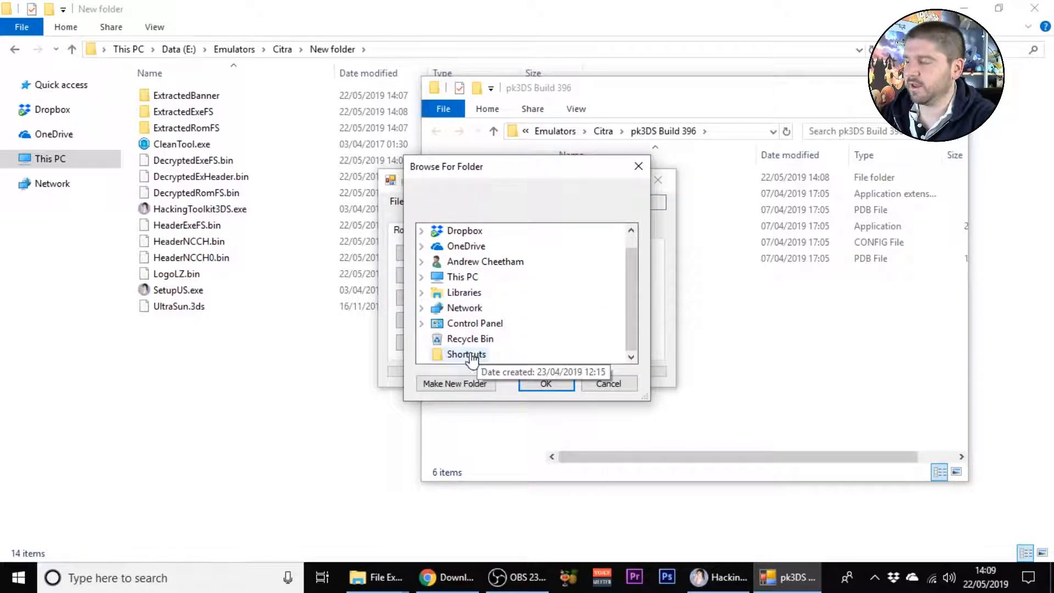
left_click(465, 355)
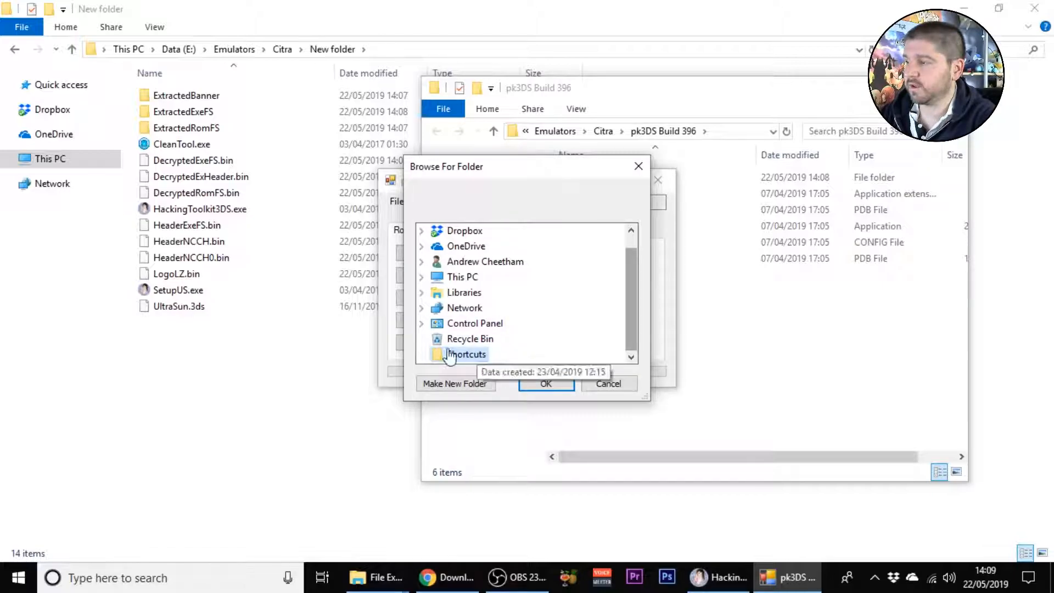
left_click(545, 383)
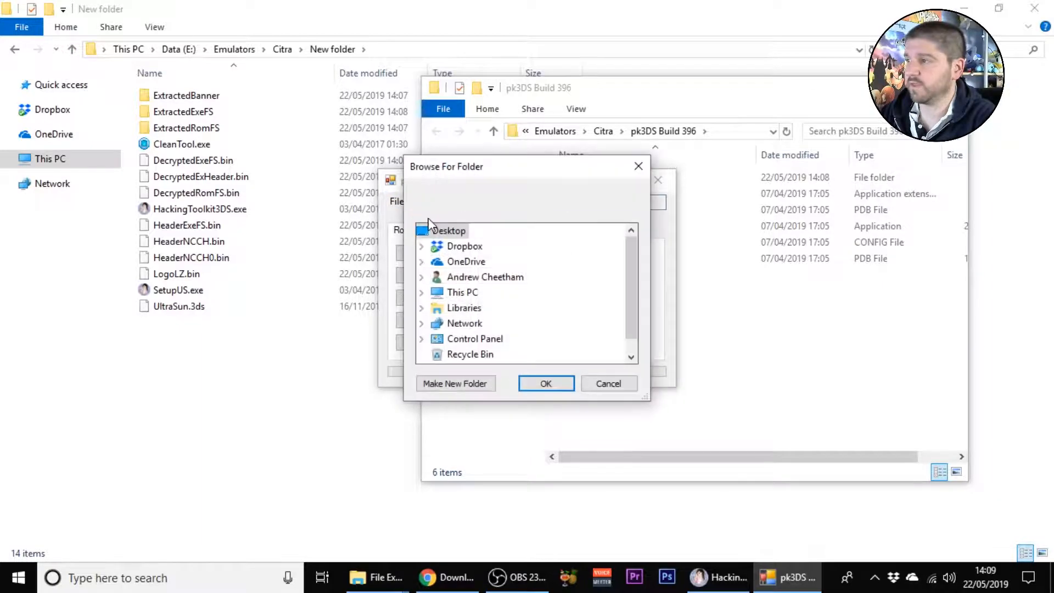
mouse_move(464, 323)
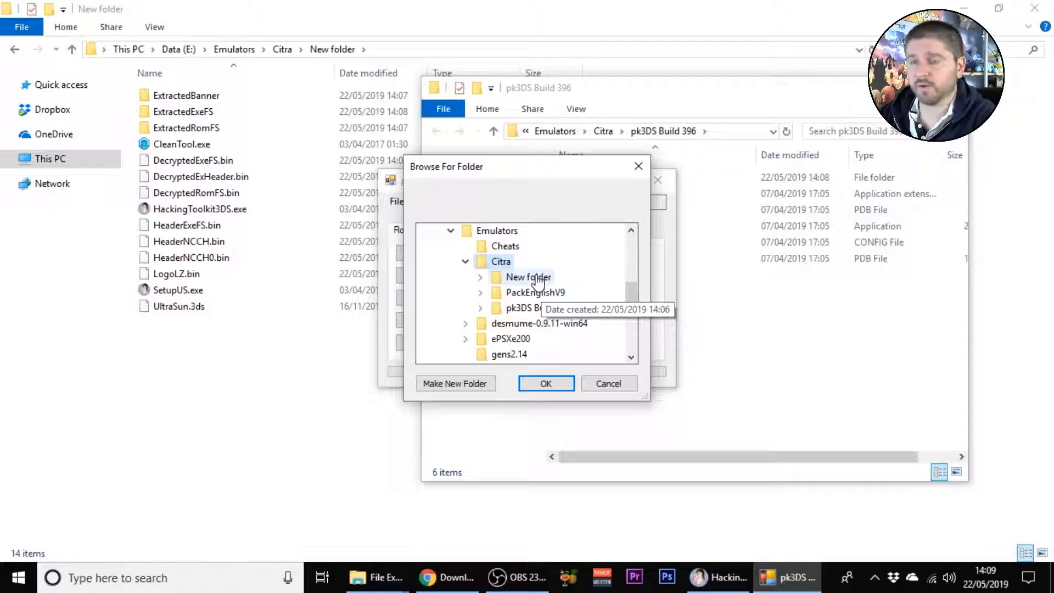
left_click(479, 276)
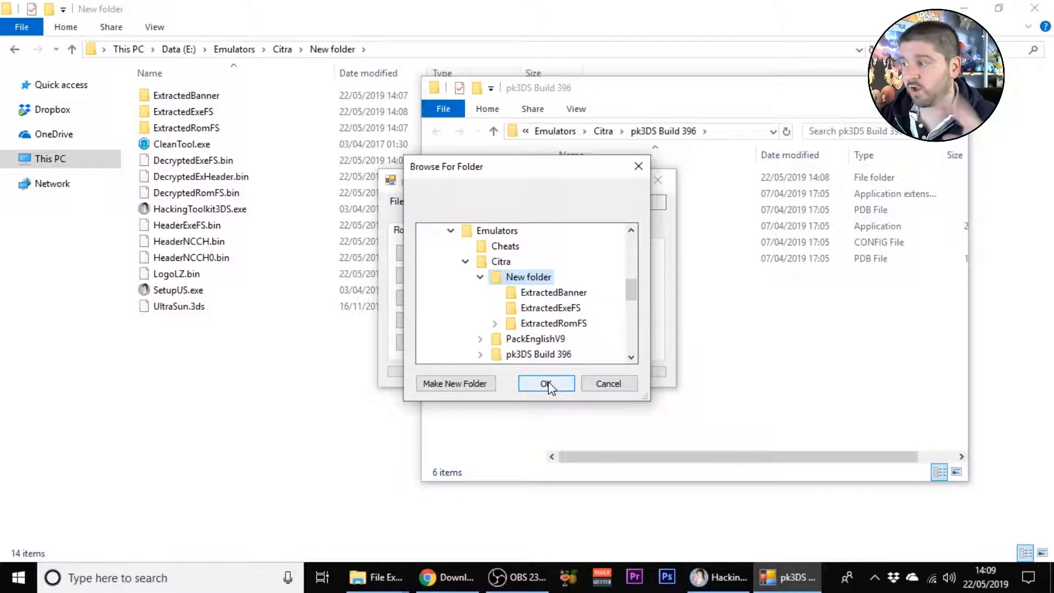
left_click(545, 383)
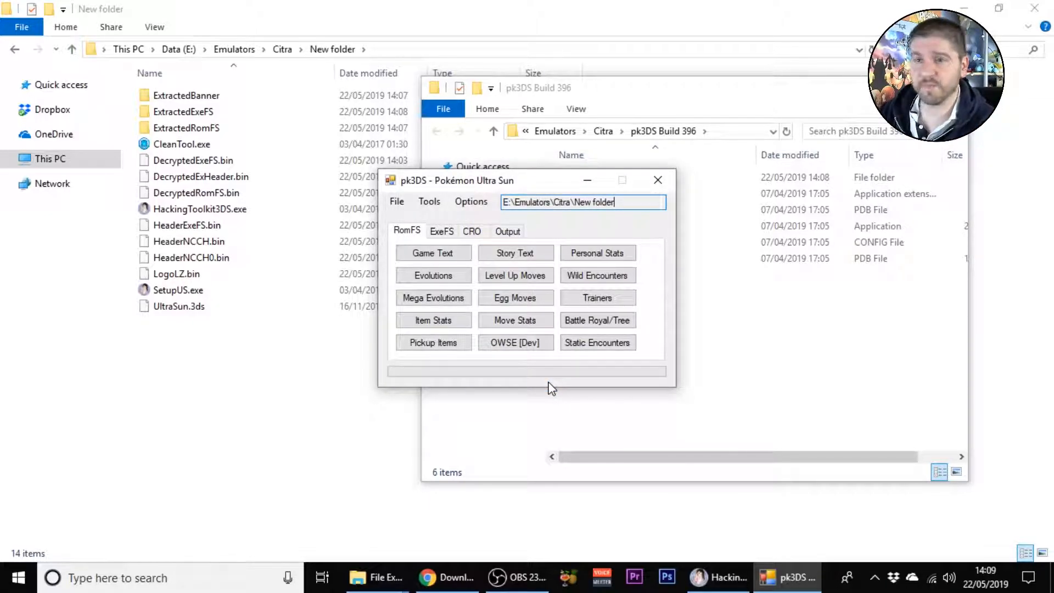
mouse_move(596, 358)
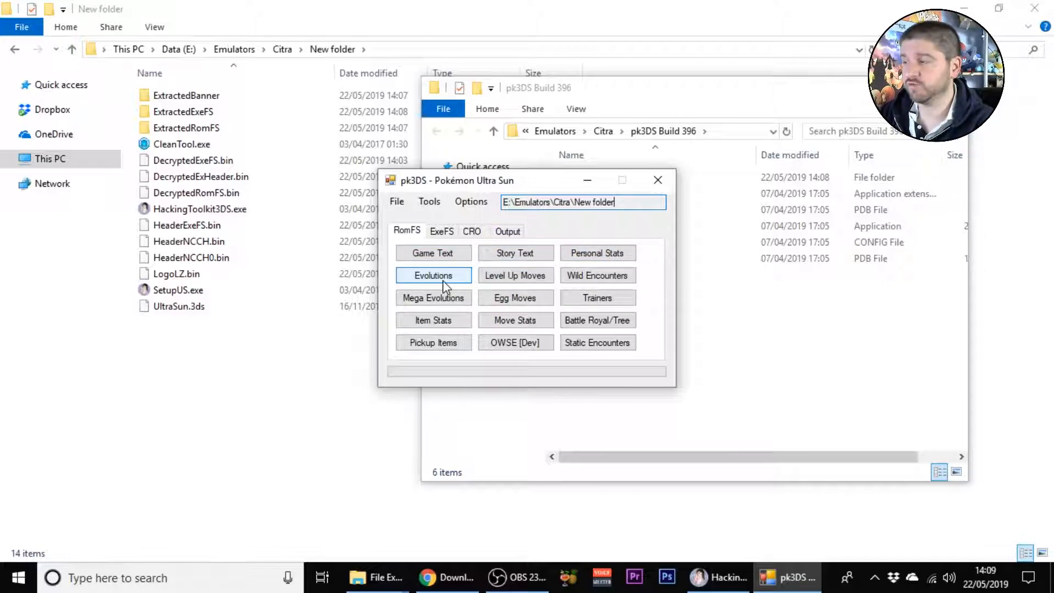
left_click(432, 275)
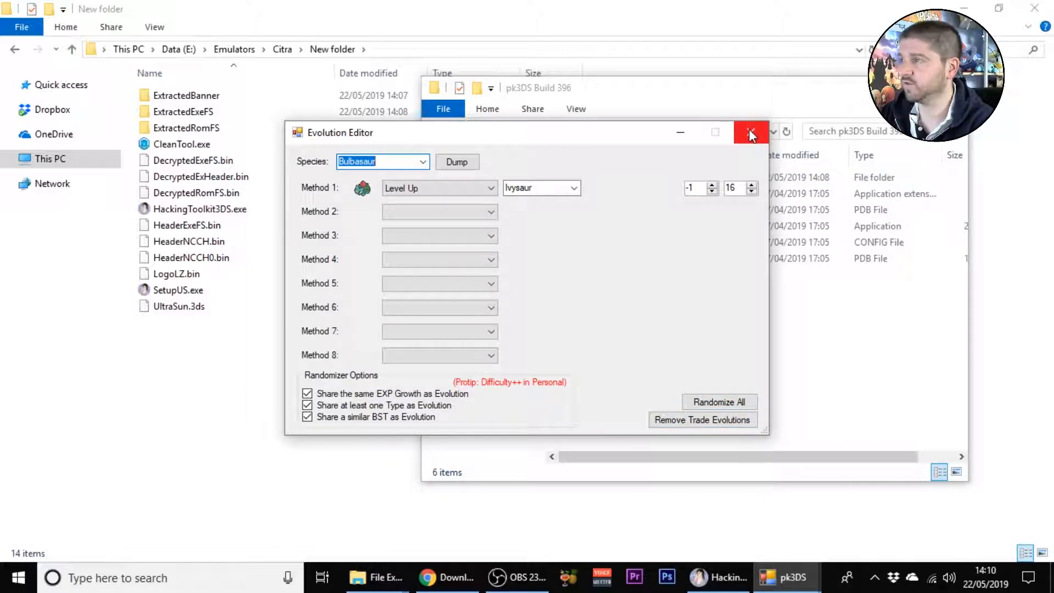
left_click(751, 133)
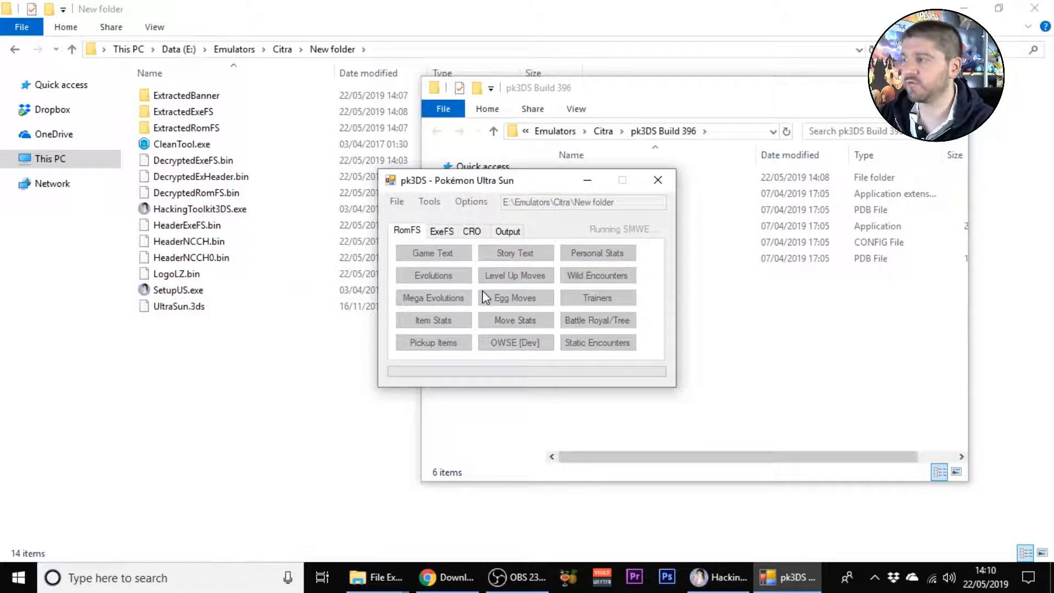
mouse_move(474, 288)
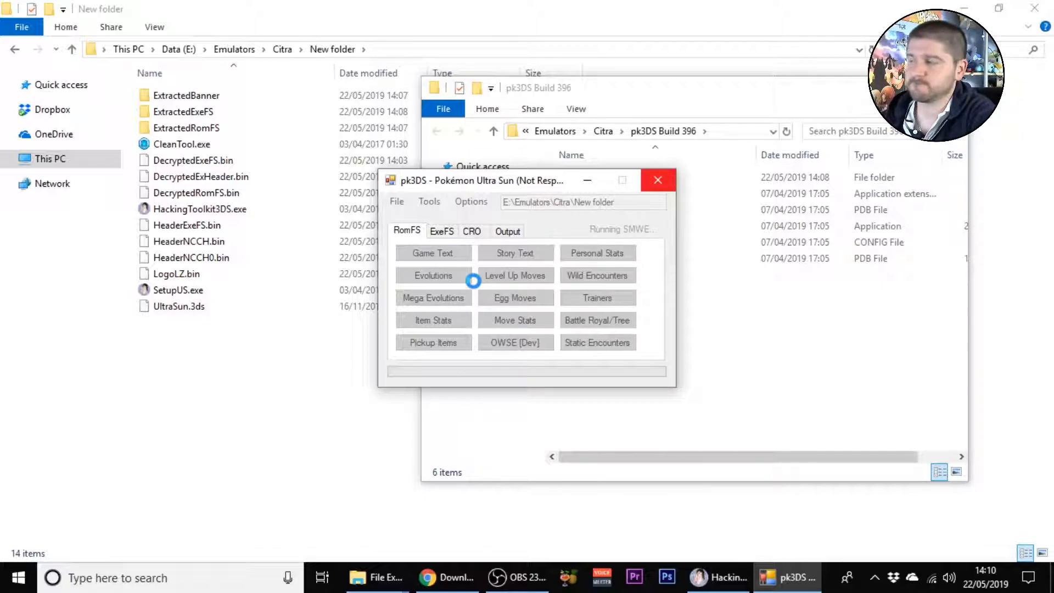
Step: Launch the Wild Encounters editor showing the Route 1 encounter table
left_click(597, 275)
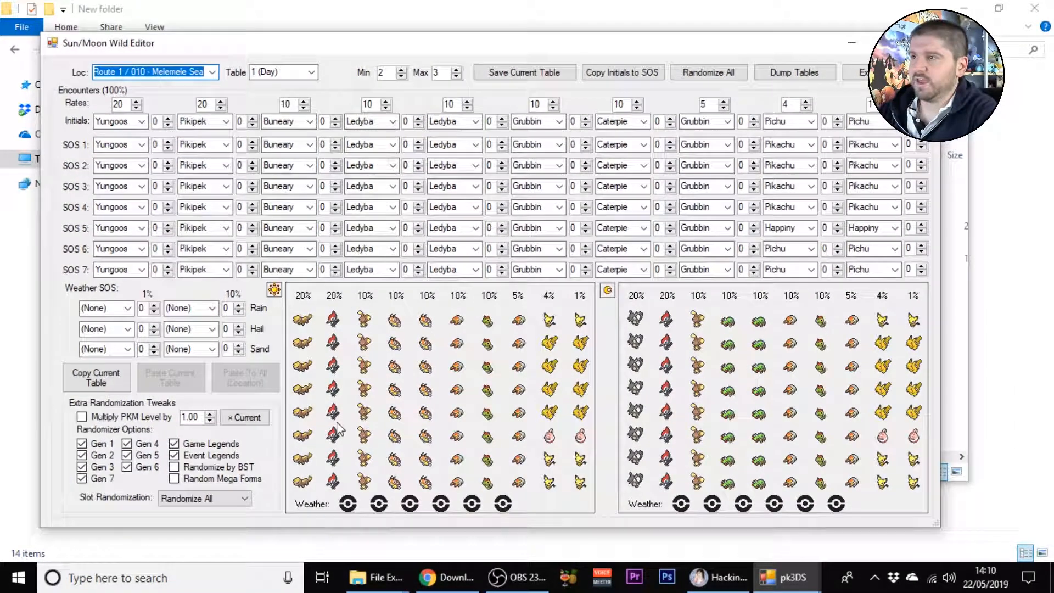
mouse_move(298, 324)
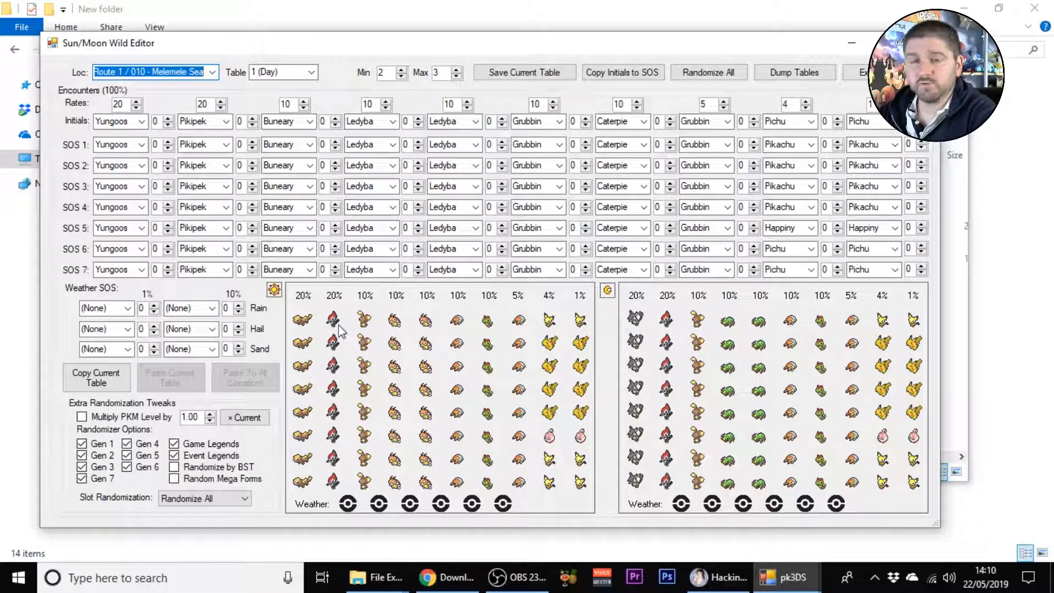
mouse_move(372, 336)
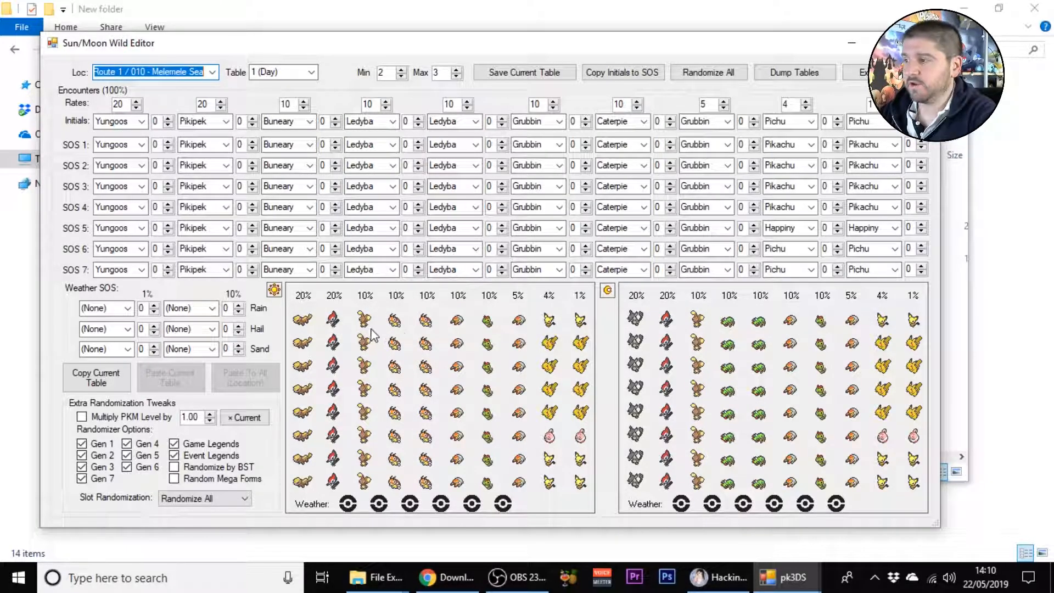
mouse_move(851, 395)
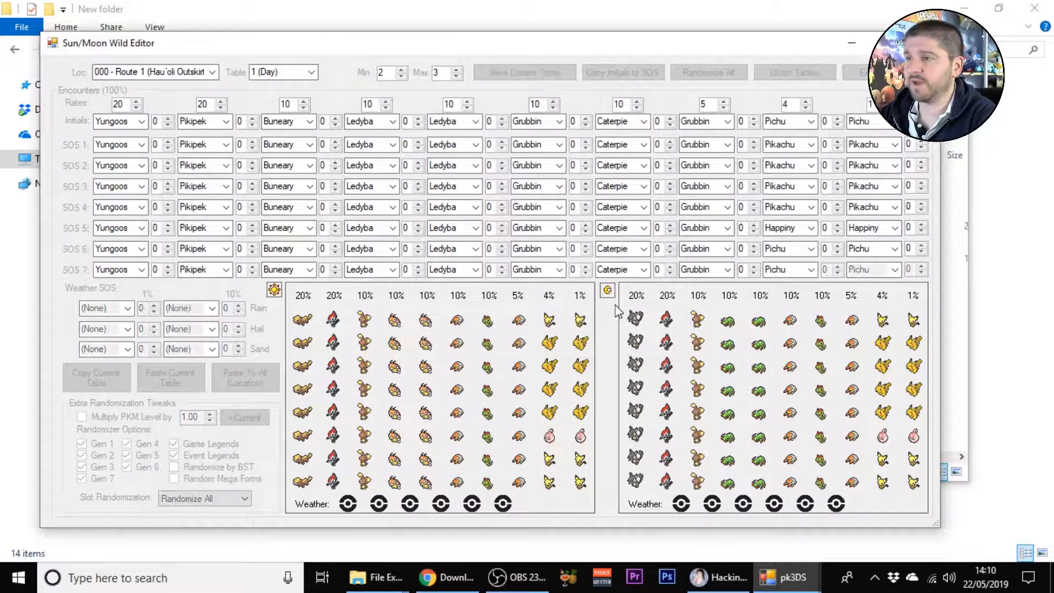
Step: Randomize all wild encounter tables, check Hau'oli City's results, and save back to the tool menu
left_click(707, 72)
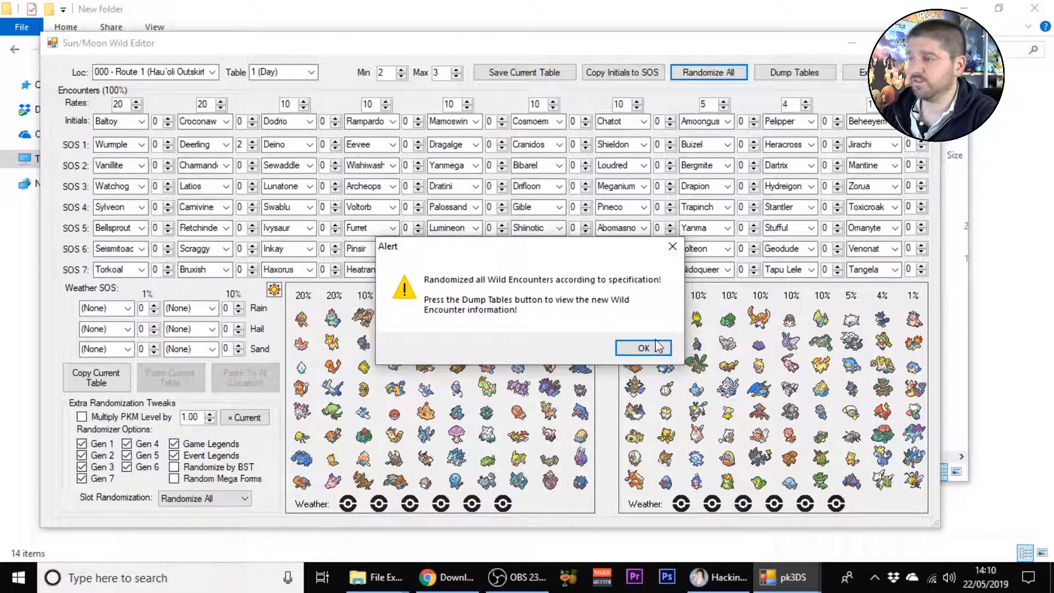
left_click(642, 347)
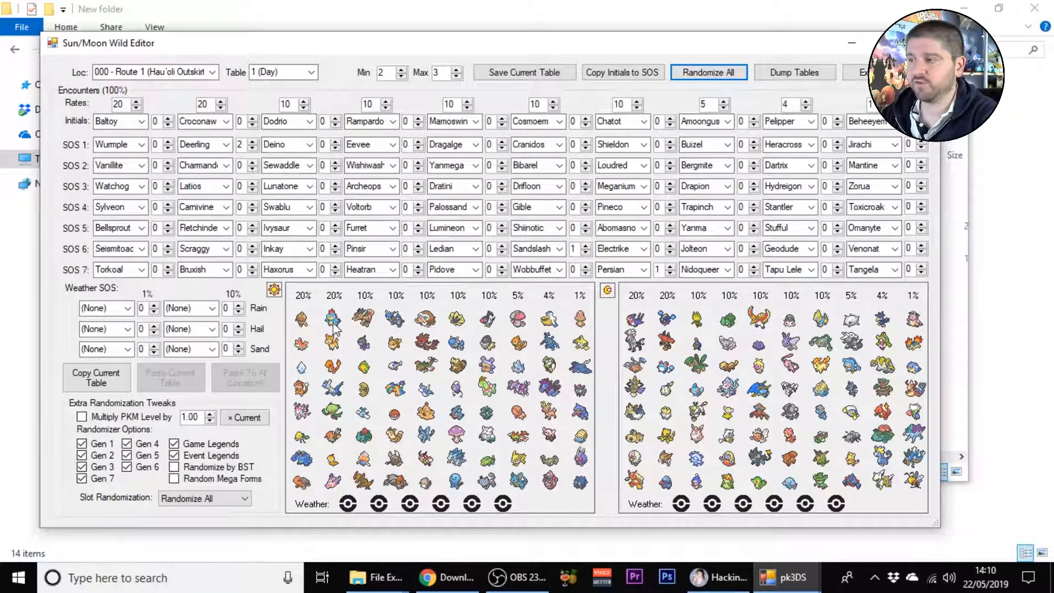
mouse_move(368, 331)
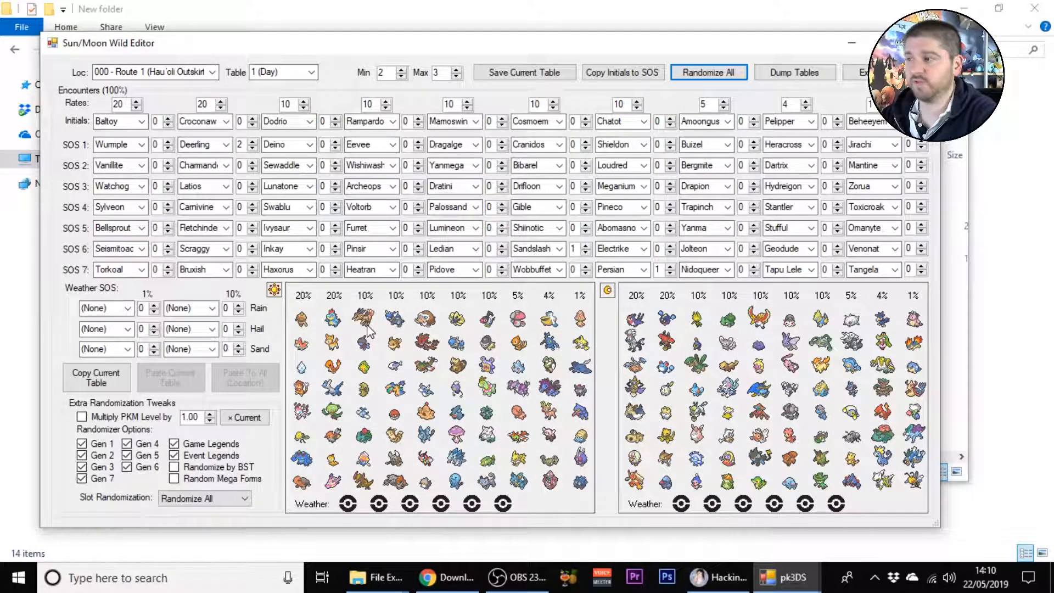
mouse_move(449, 341)
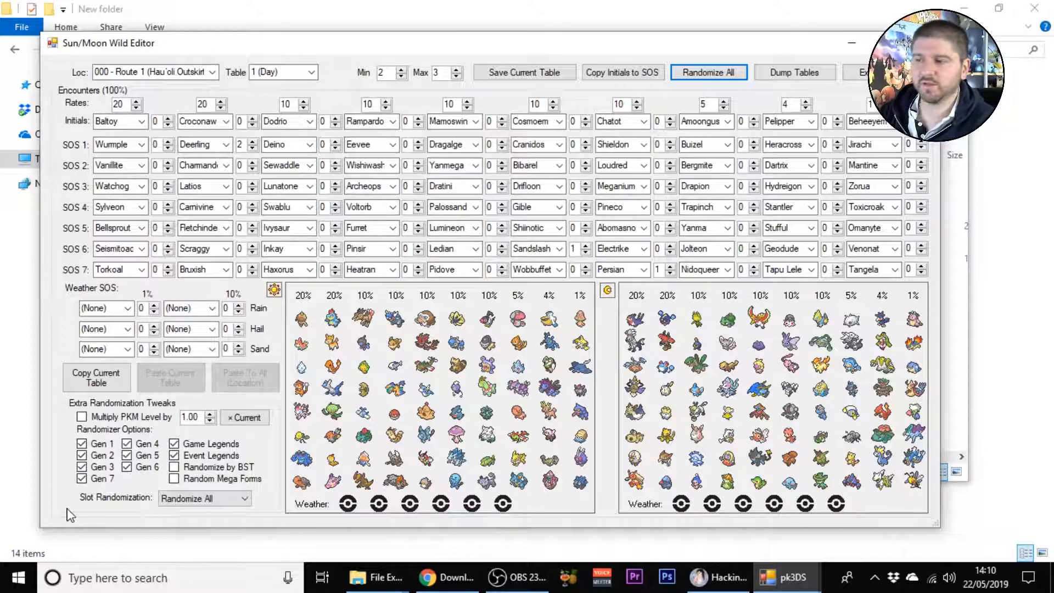
mouse_move(199, 519)
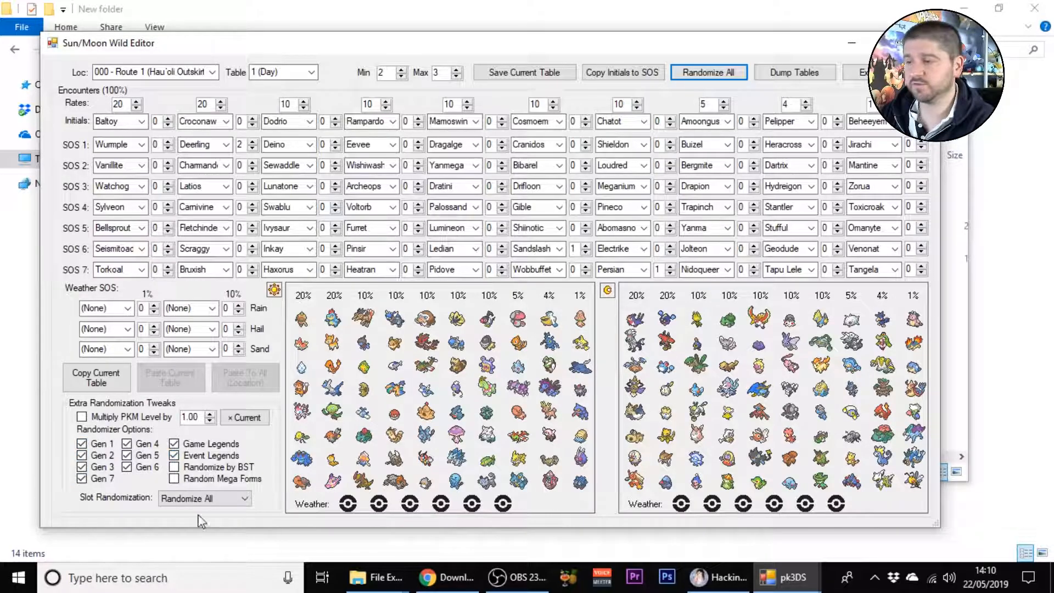
mouse_move(249, 458)
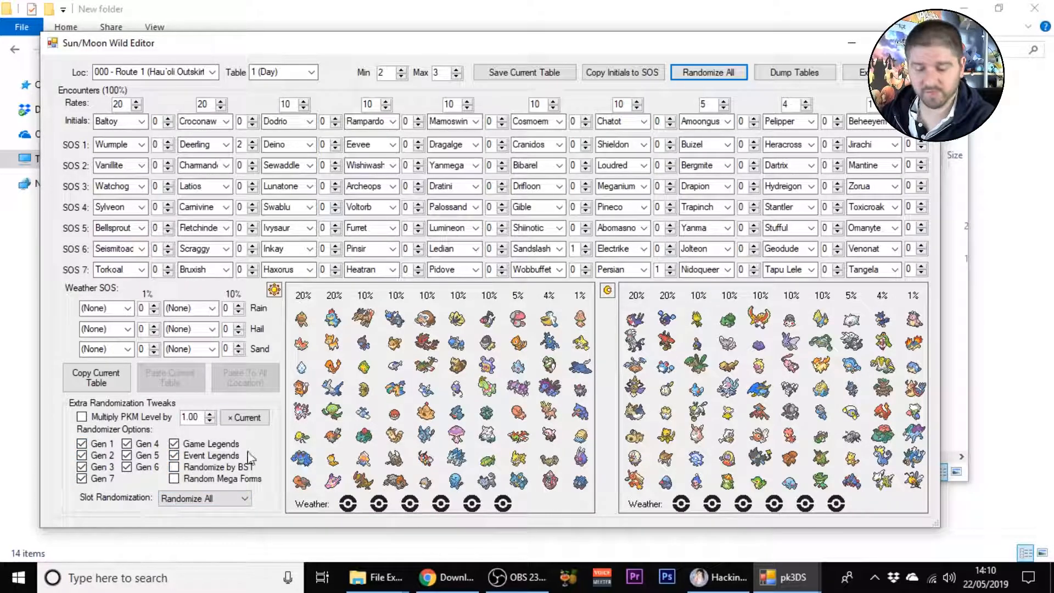
mouse_move(173, 61)
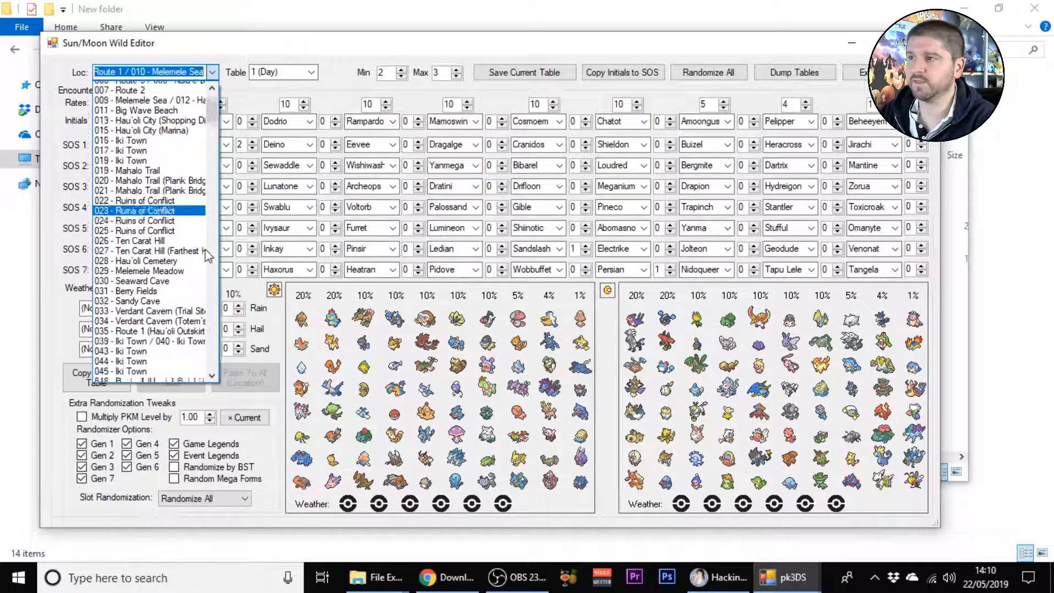
left_click(146, 121)
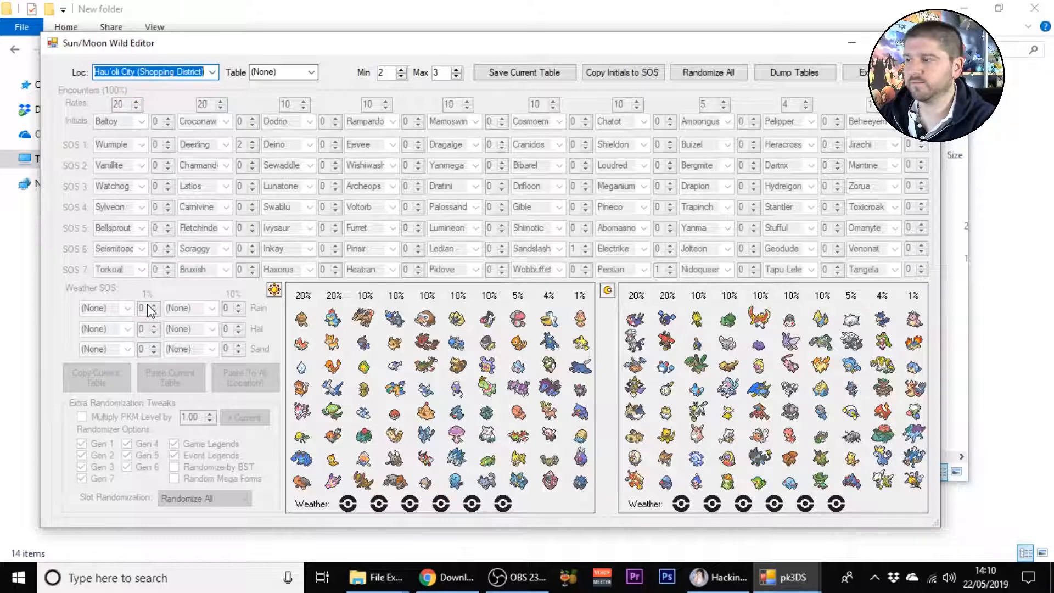
mouse_move(250, 122)
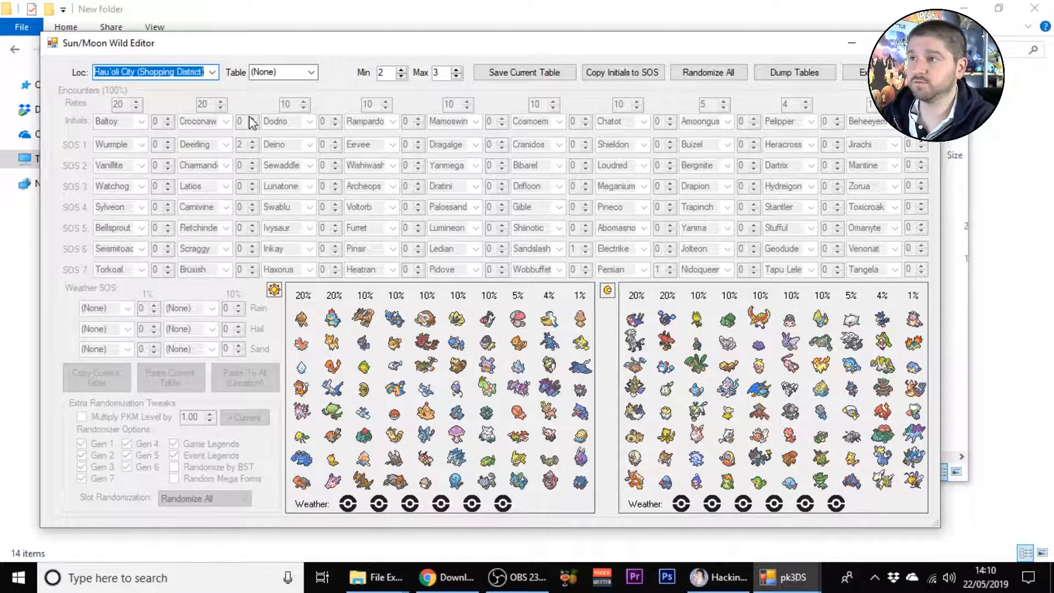
left_click(155, 71)
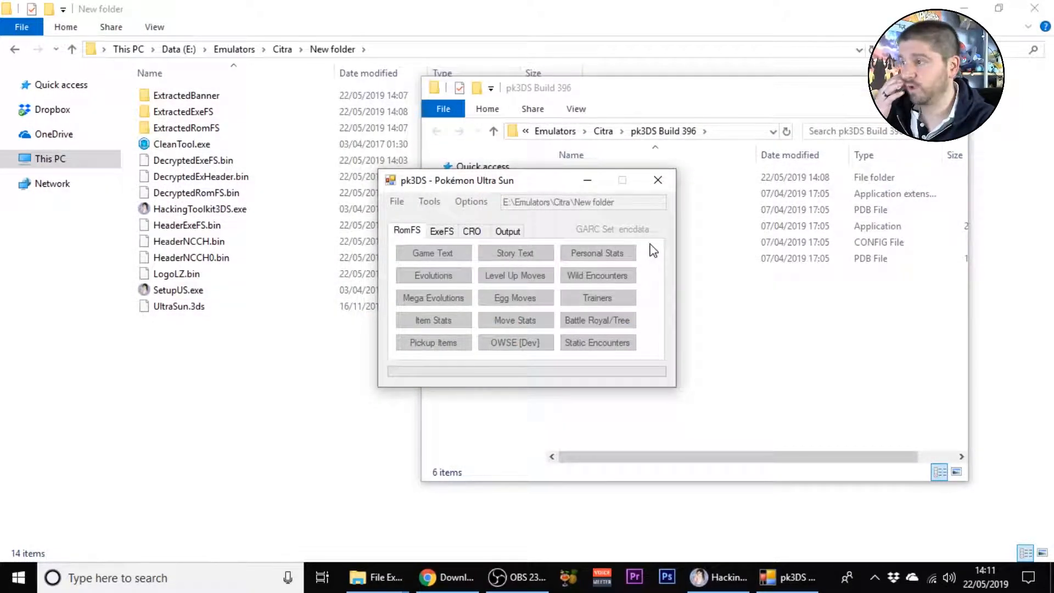
Step: Launch the Static Encounters editor at its randomizer options
left_click(597, 274)
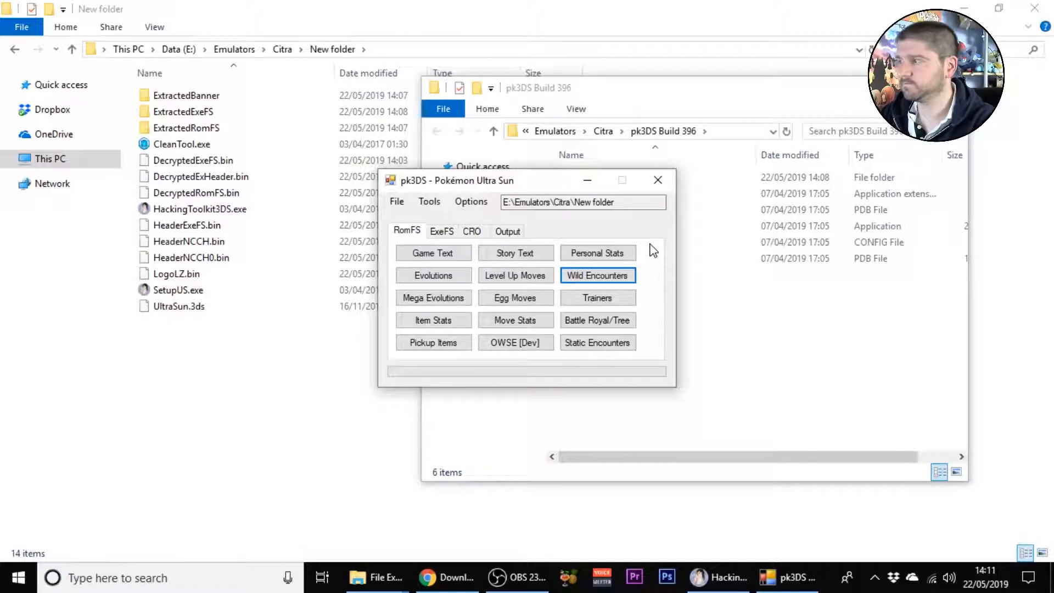
mouse_move(432, 297)
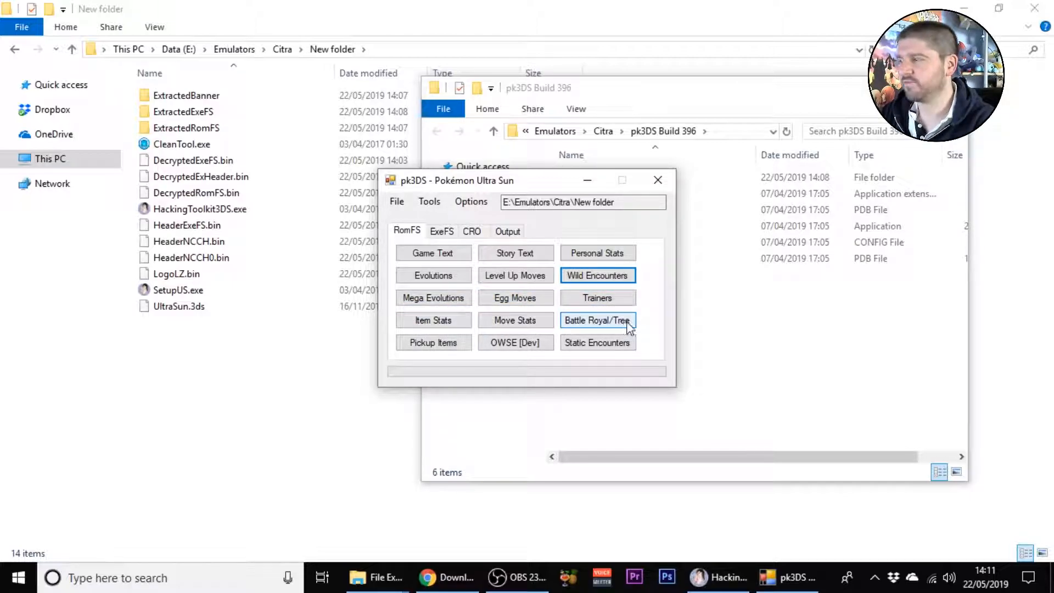
mouse_move(515, 342)
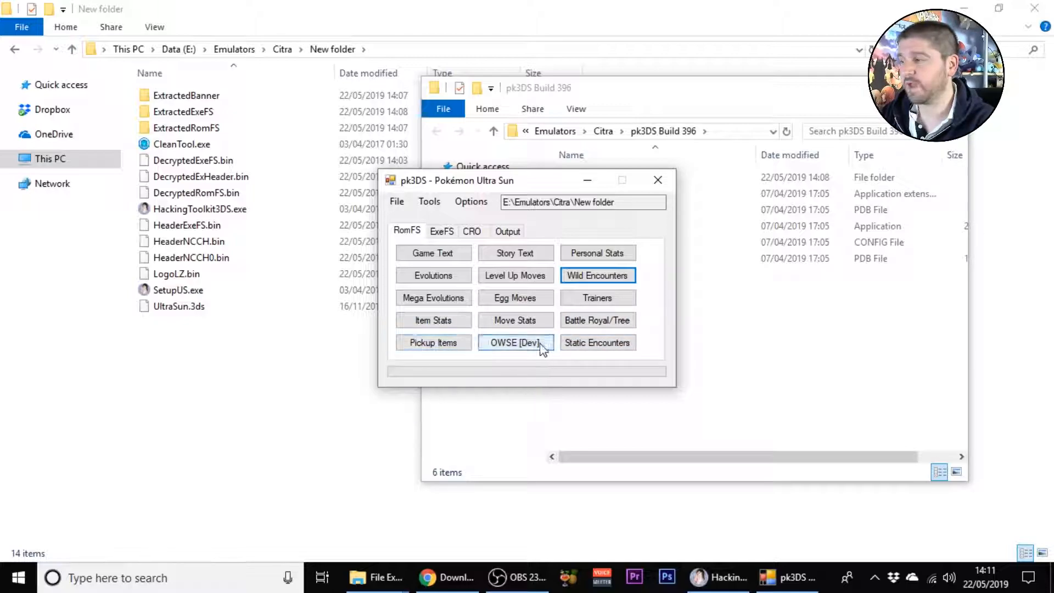
left_click(595, 342)
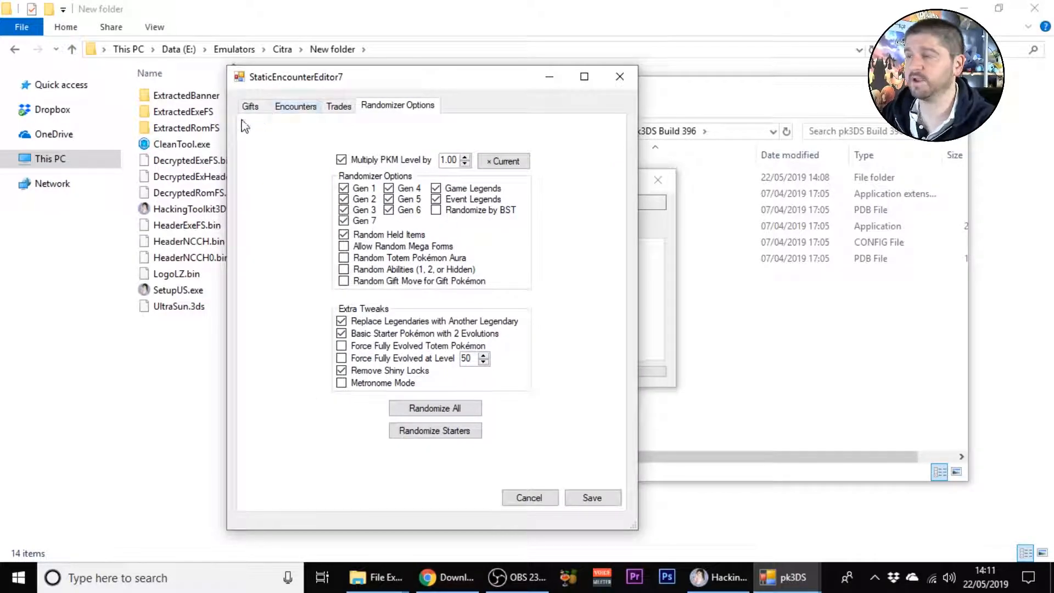
Step: Randomize all static encounters and check the new gift Pokémon list
left_click(250, 105)
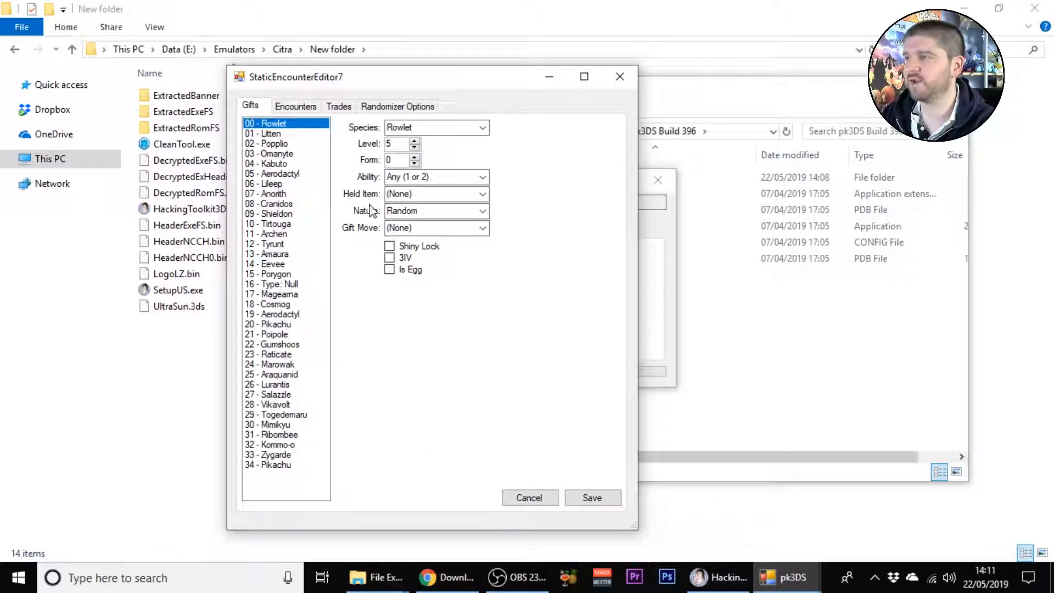
left_click(396, 105)
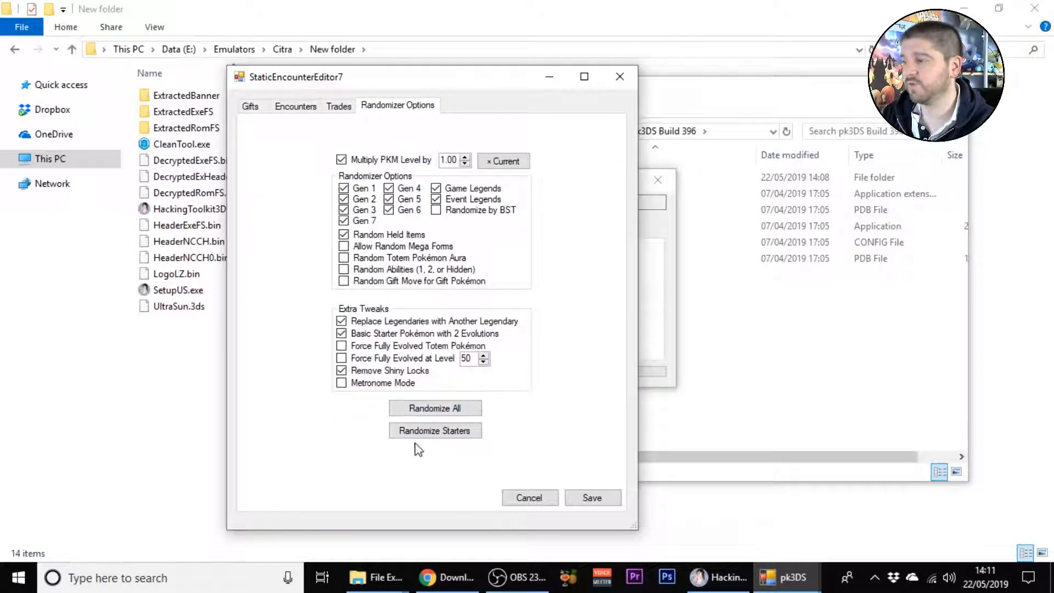
left_click(434, 408)
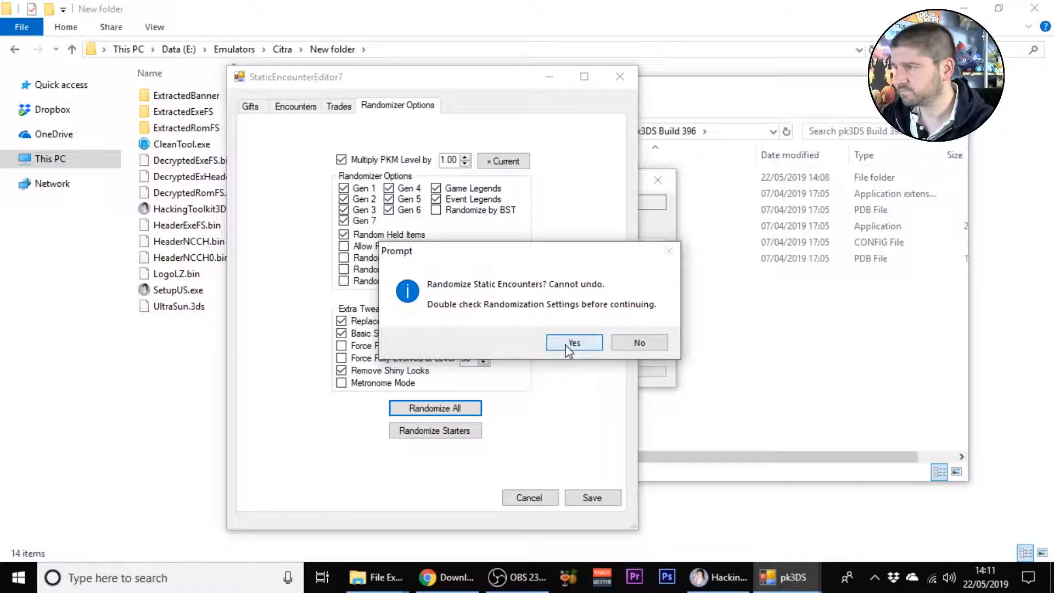
left_click(572, 342)
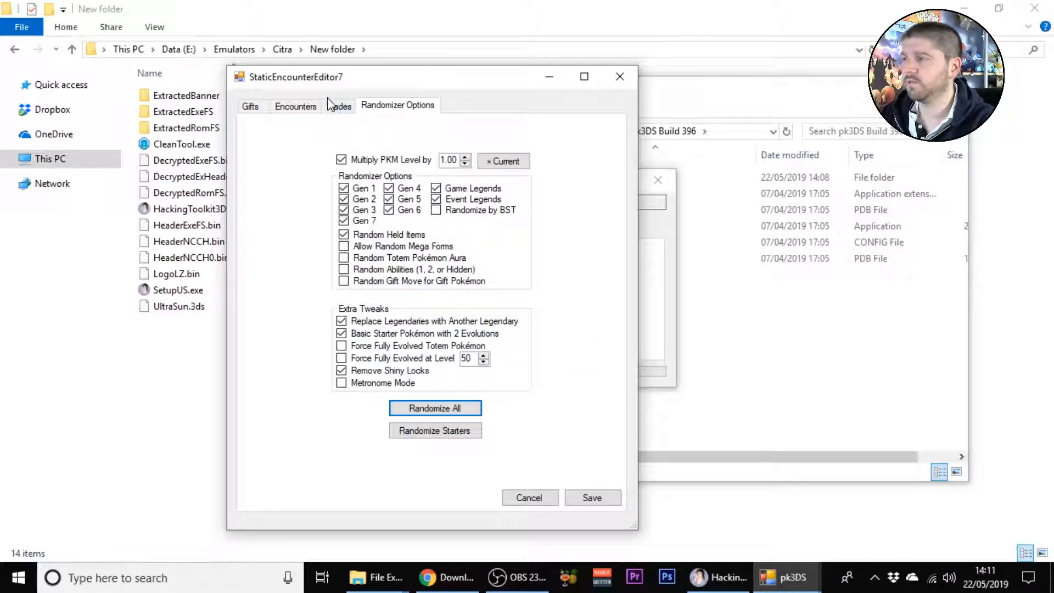
left_click(250, 106)
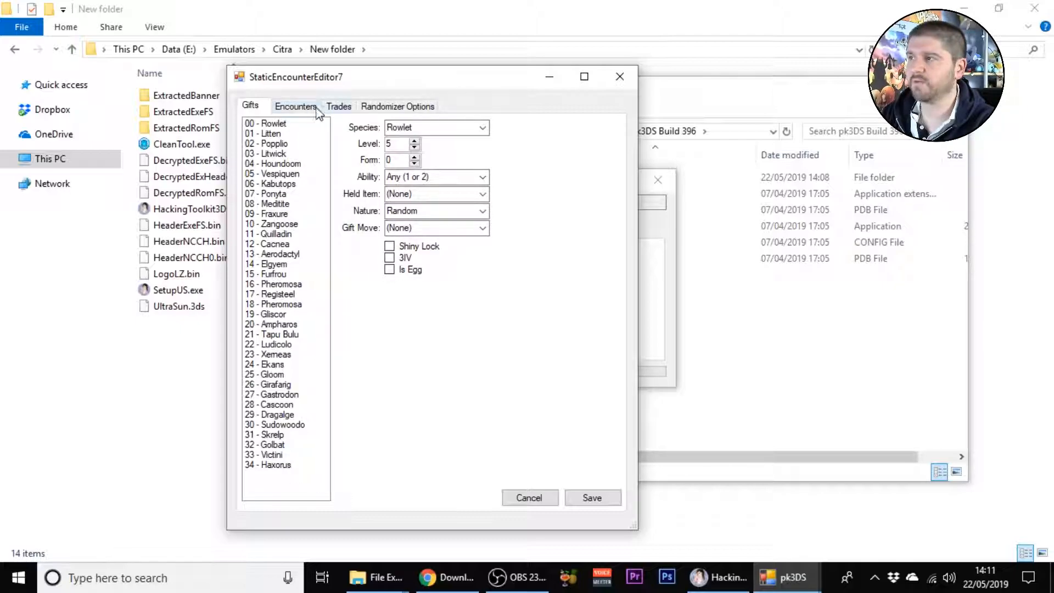
Step: Randomize the starter Pokémon and check the new starters
left_click(397, 105)
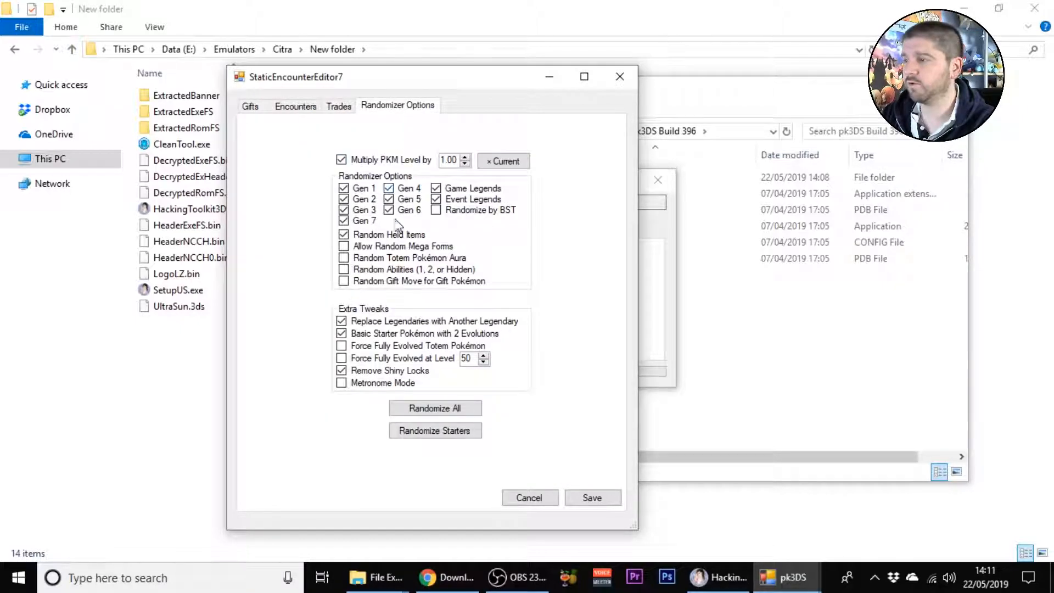
left_click(434, 431)
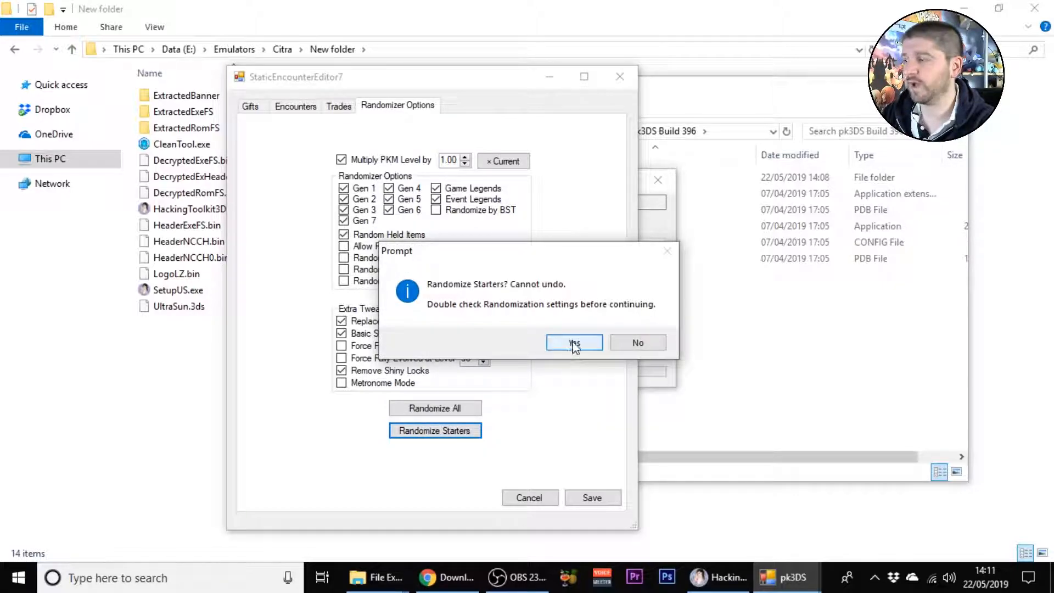
left_click(572, 342)
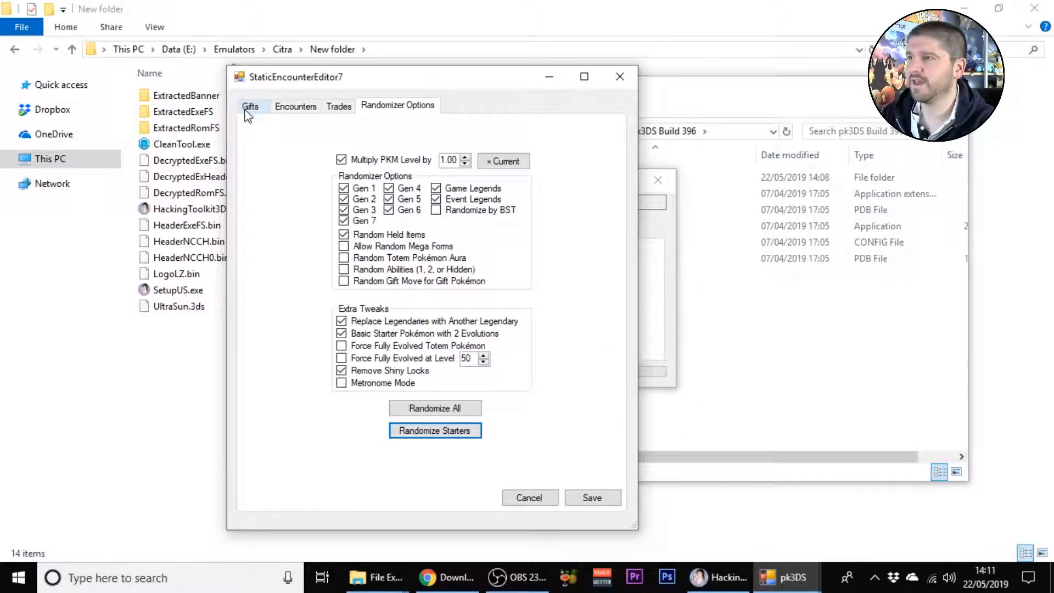
left_click(250, 105)
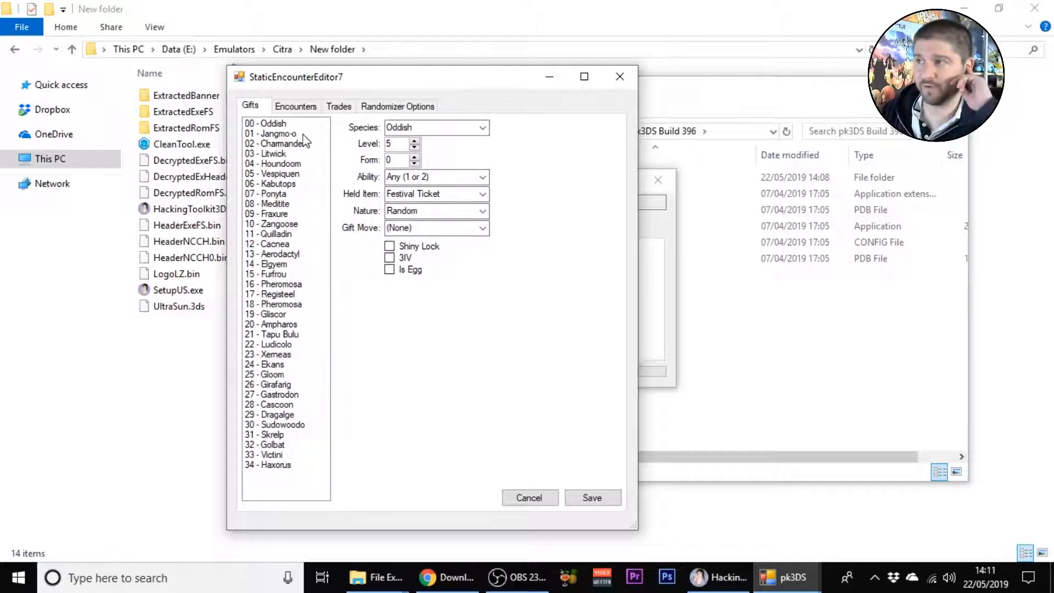
mouse_move(528, 534)
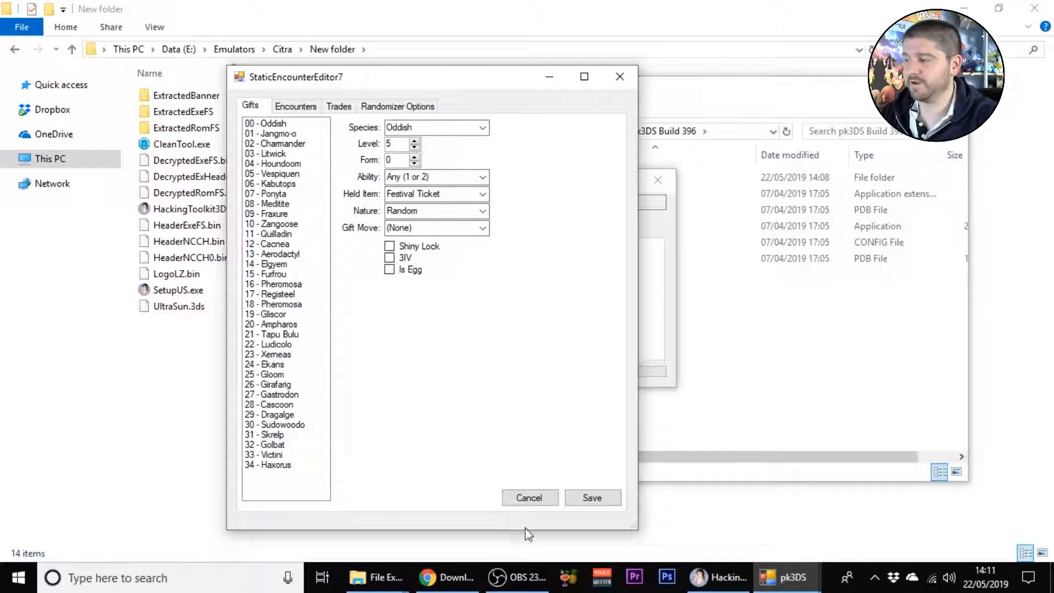
mouse_move(590, 372)
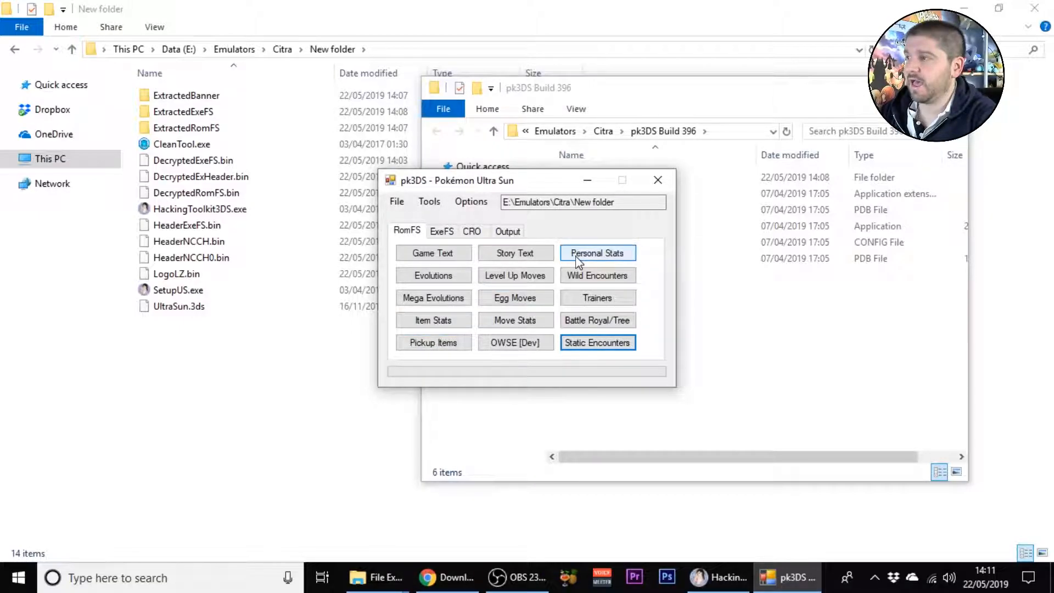
mouse_move(657, 180)
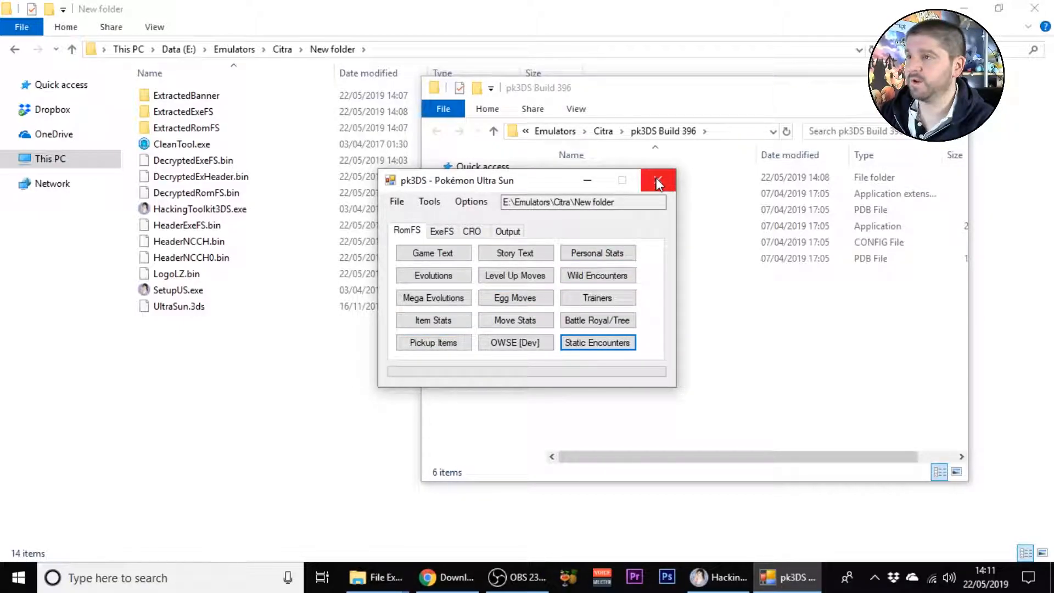
Step: Close pk3DS and bring the PackHack folder up beside New folder's ExtractedRomFS
left_click(657, 180)
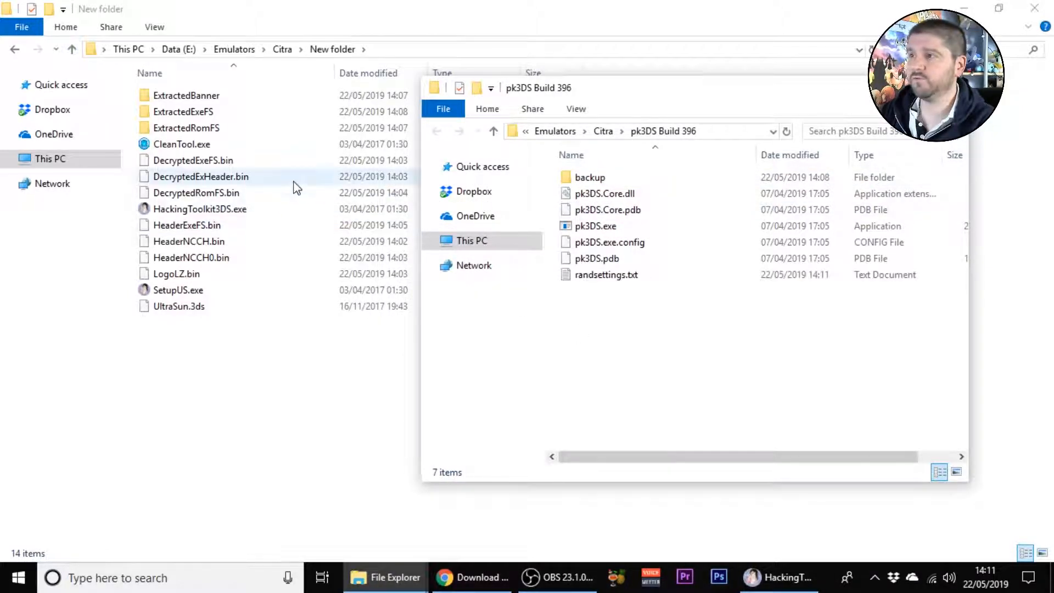
mouse_move(385, 577)
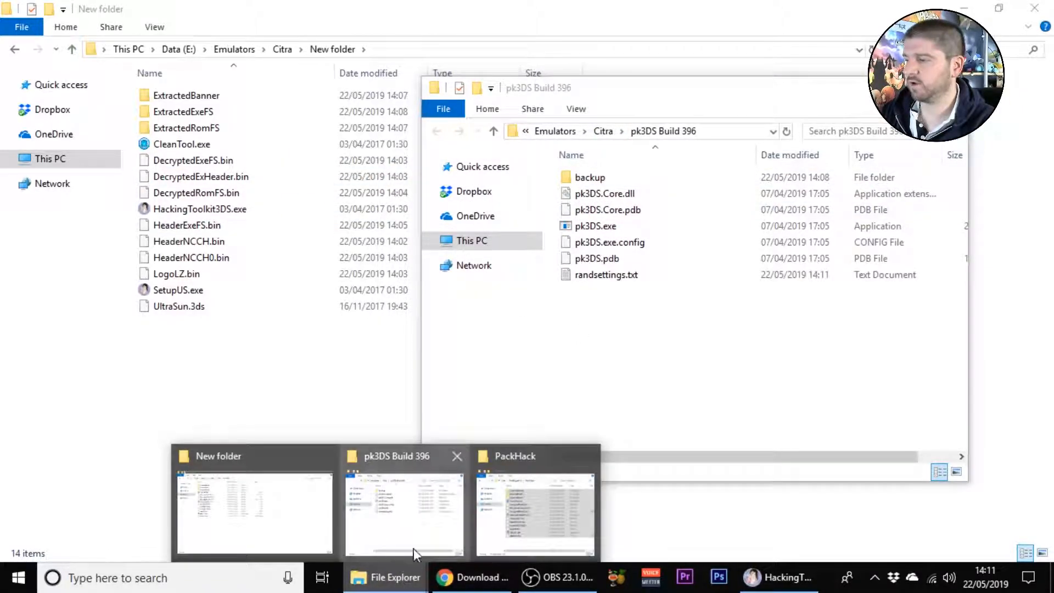
left_click(534, 510)
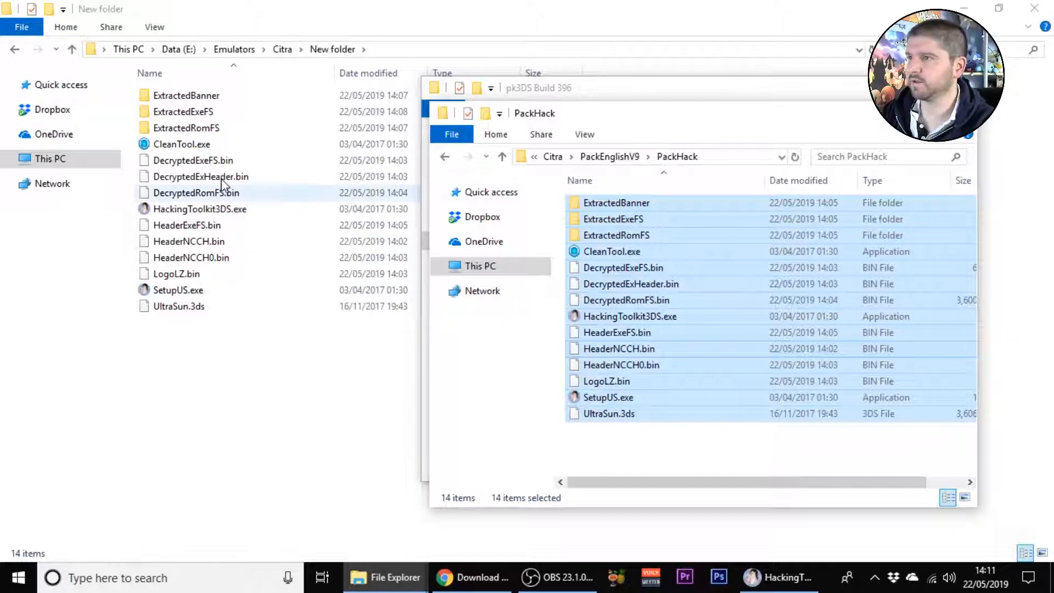
left_click(618, 348)
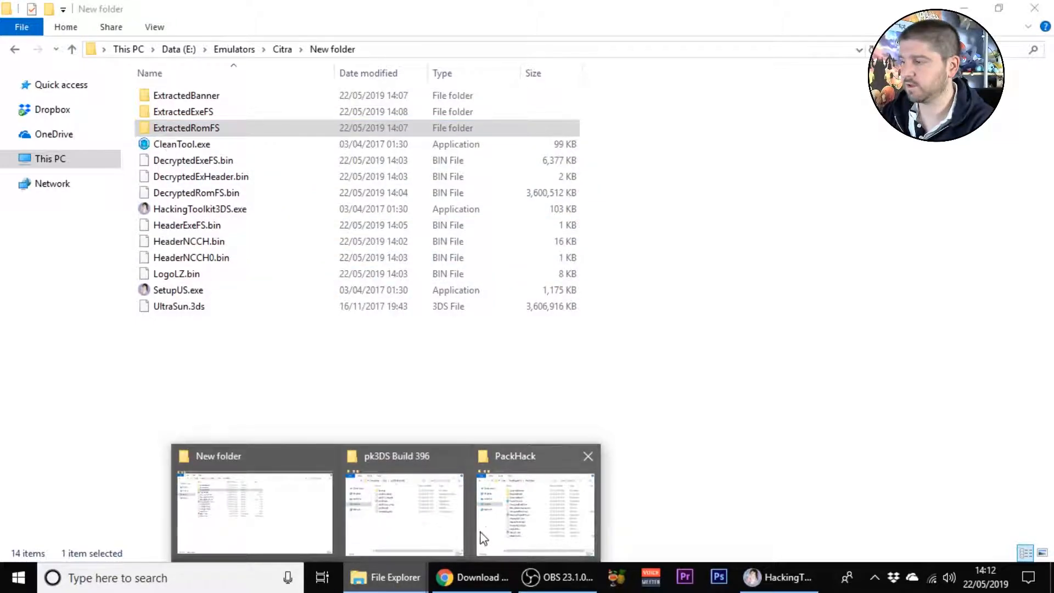
left_click(535, 510)
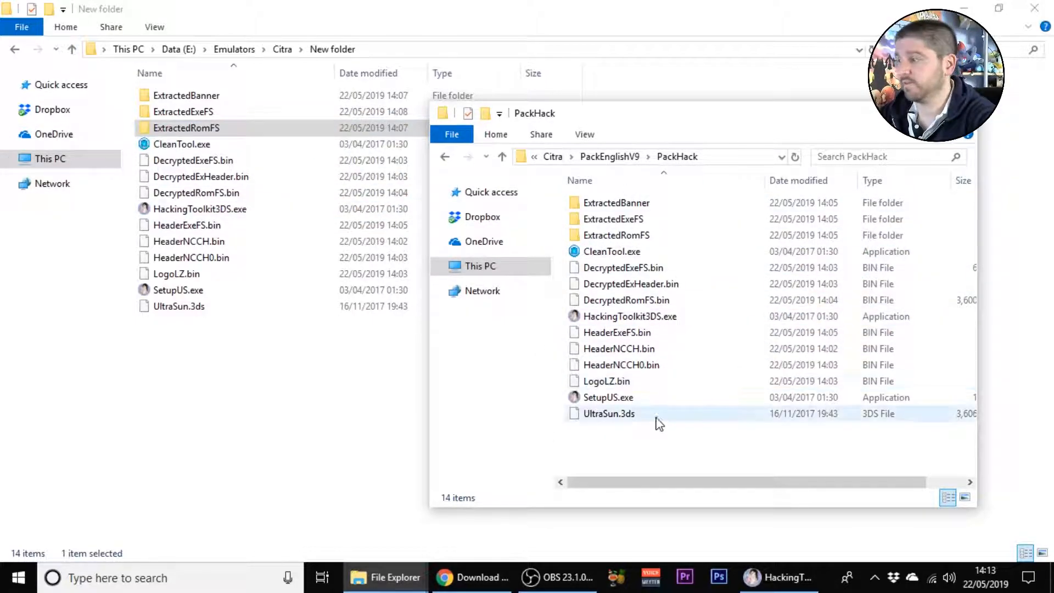
Step: Run HackingToolkit3DS and rebuild the edited game as Test_Edited.3ds
double_click(628, 316)
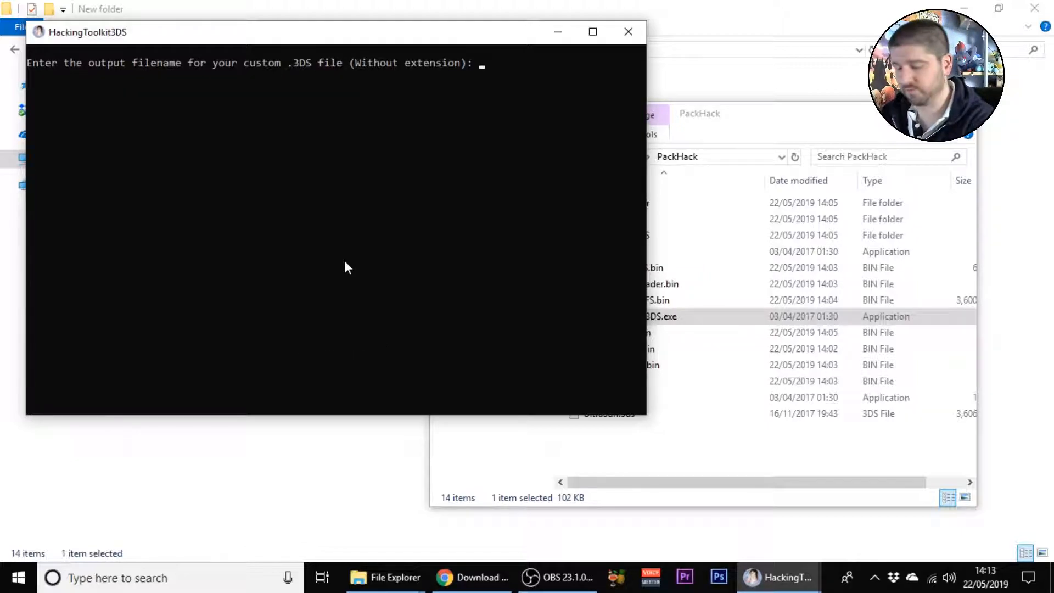
type("T")
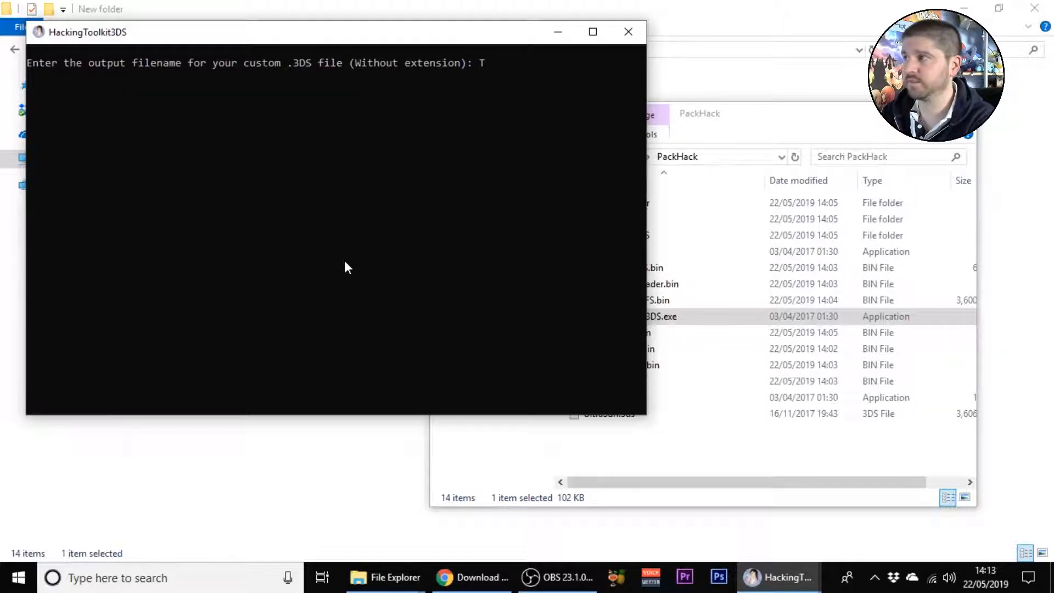
type("est")
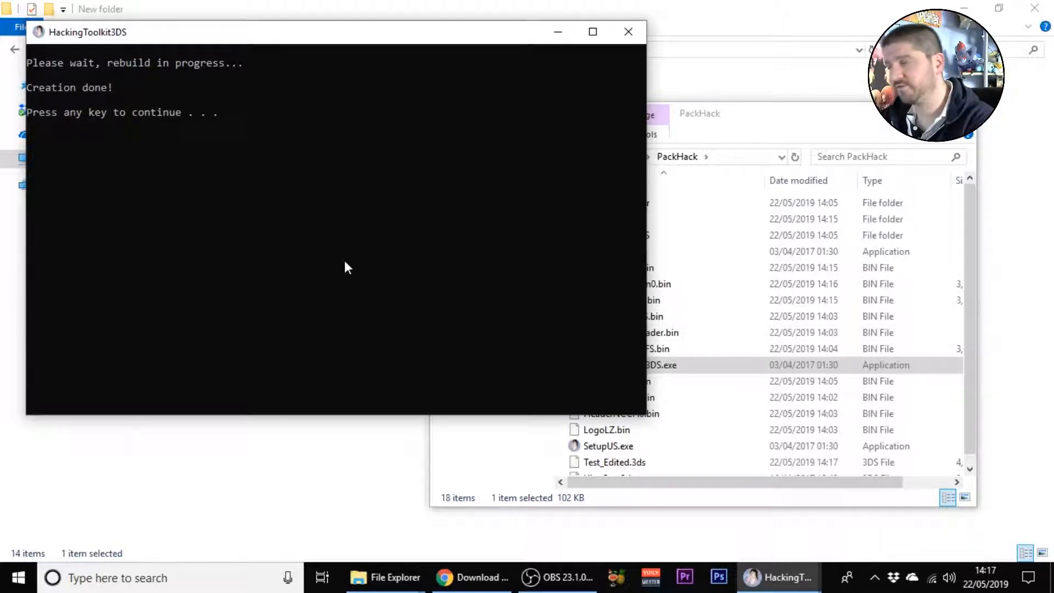
Step: Close the toolkit console and select Test_Edited.3ds, a 4.00 GB file in PackHack
left_click(627, 31)
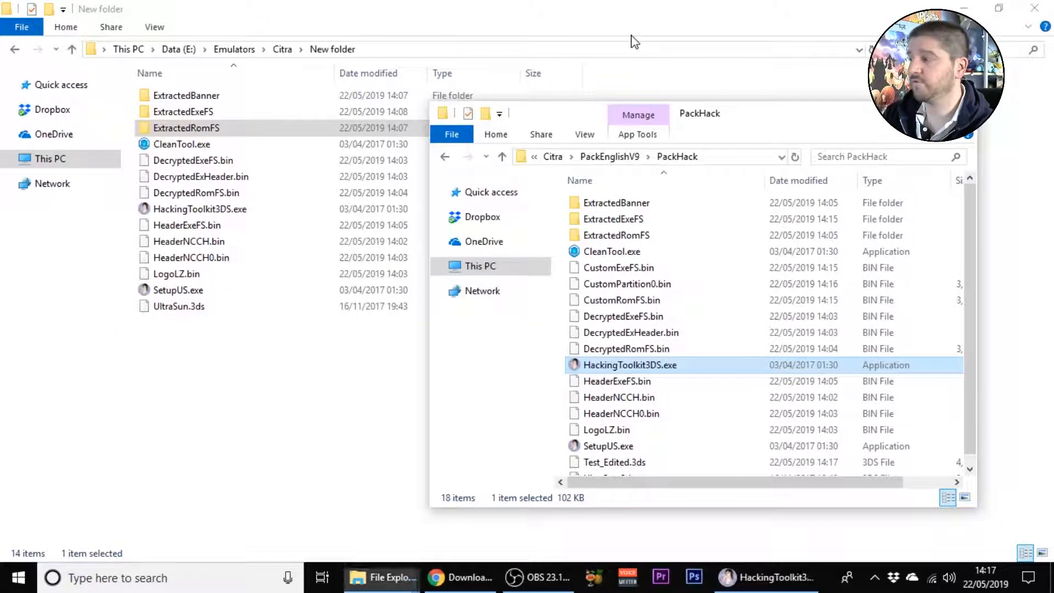
left_click(613, 462)
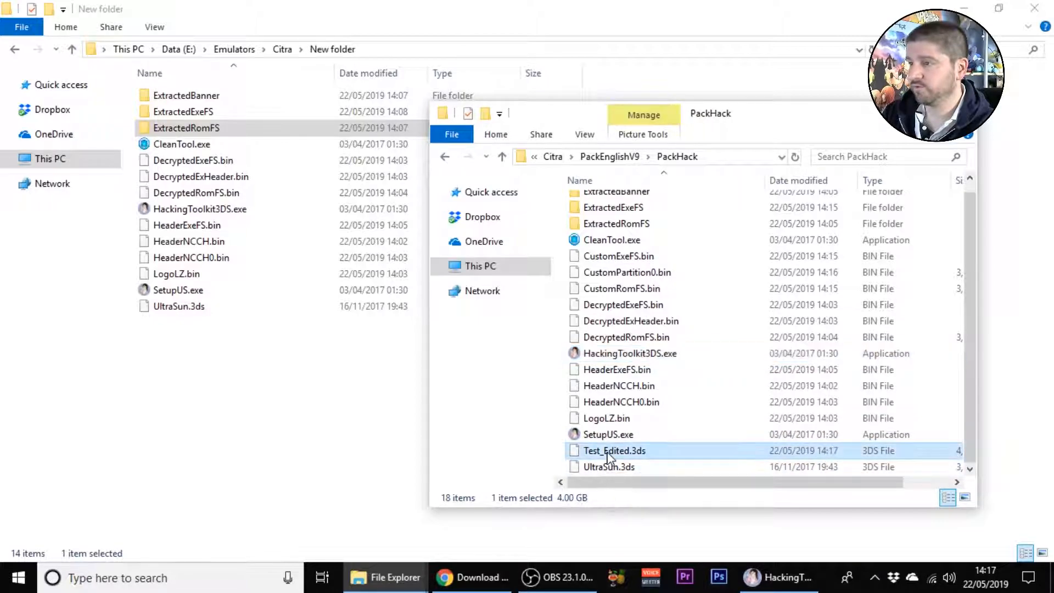
mouse_move(706, 451)
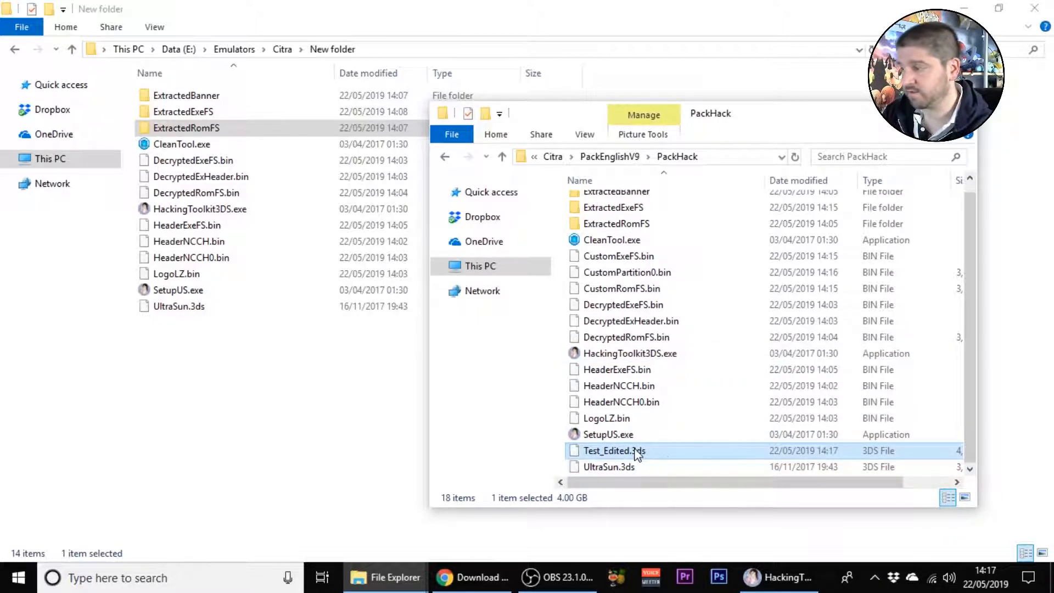
mouse_move(724, 429)
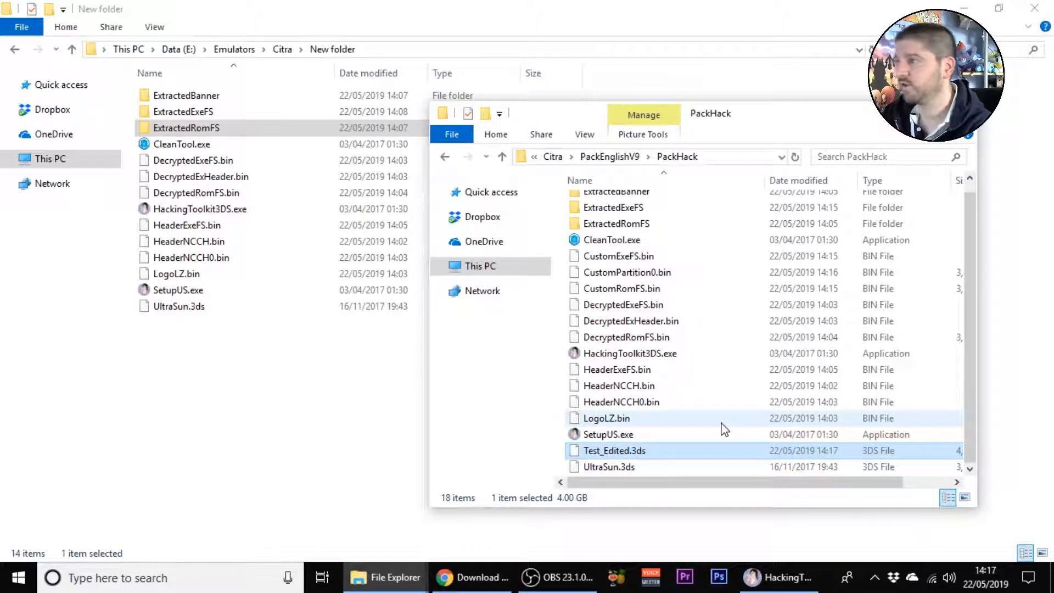